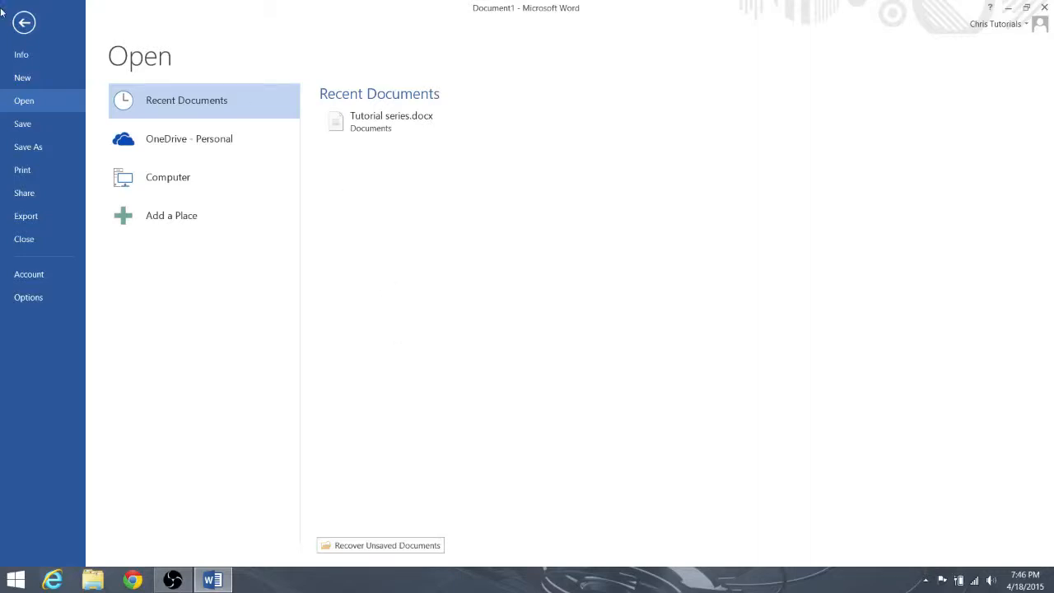
pyautogui.moveTo(555, 16)
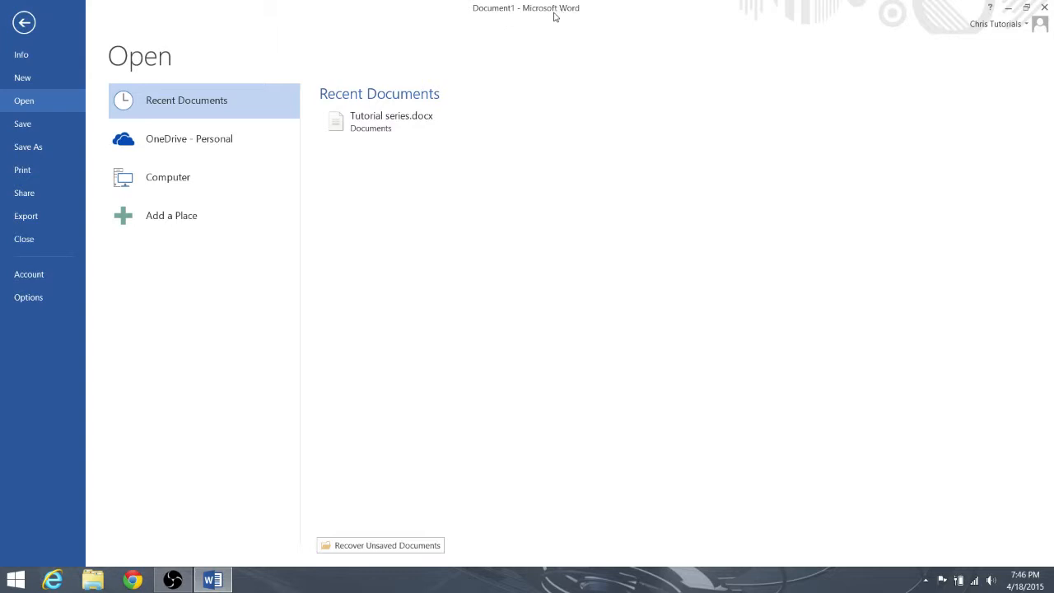
pyautogui.moveTo(590, 336)
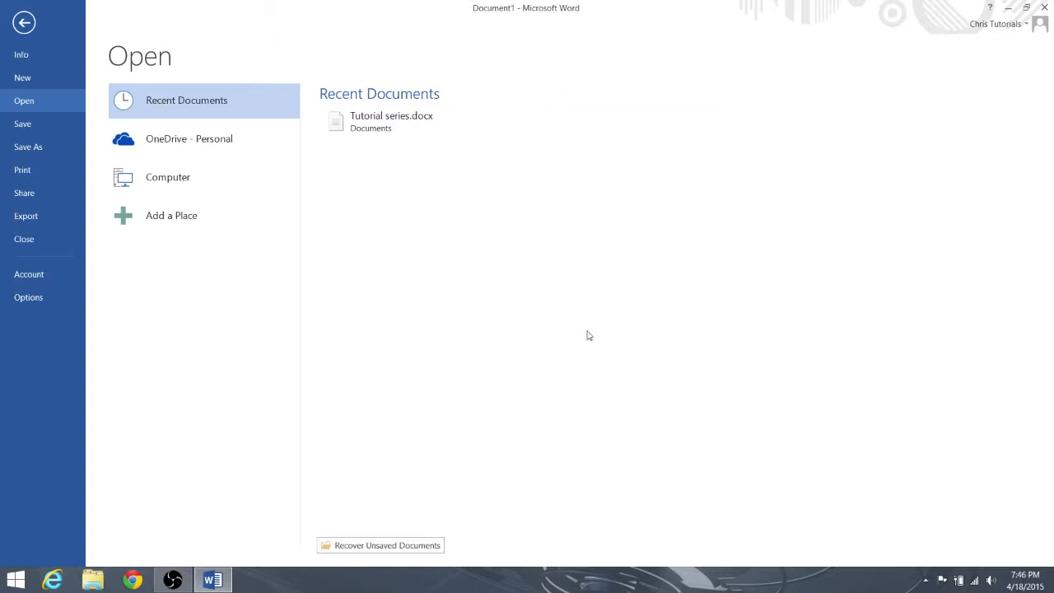
pyautogui.moveTo(51, 85)
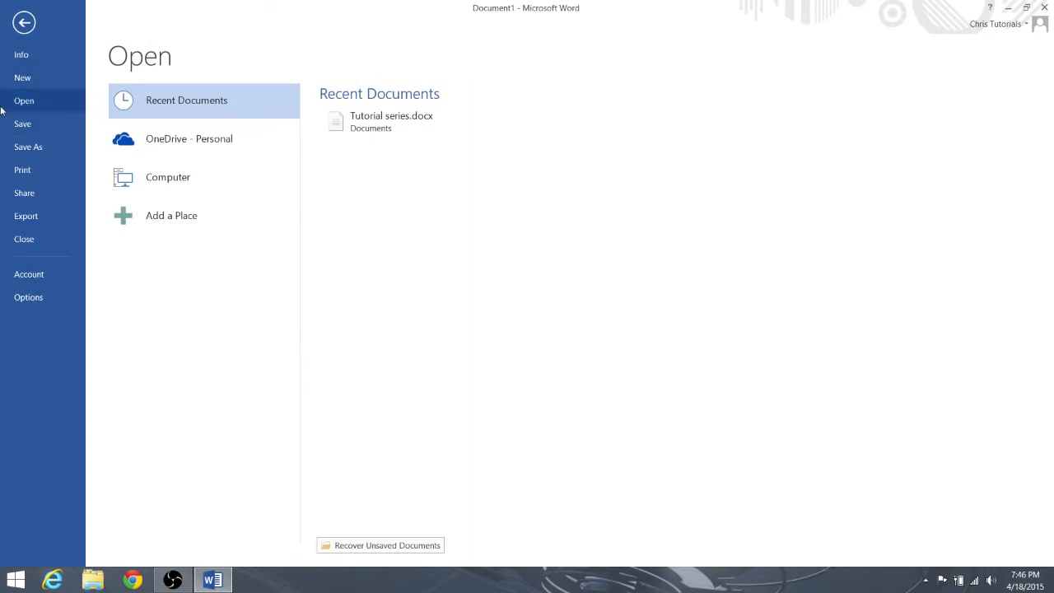
# Show the New page with its template gallery, including Blank document
pyautogui.click(23, 77)
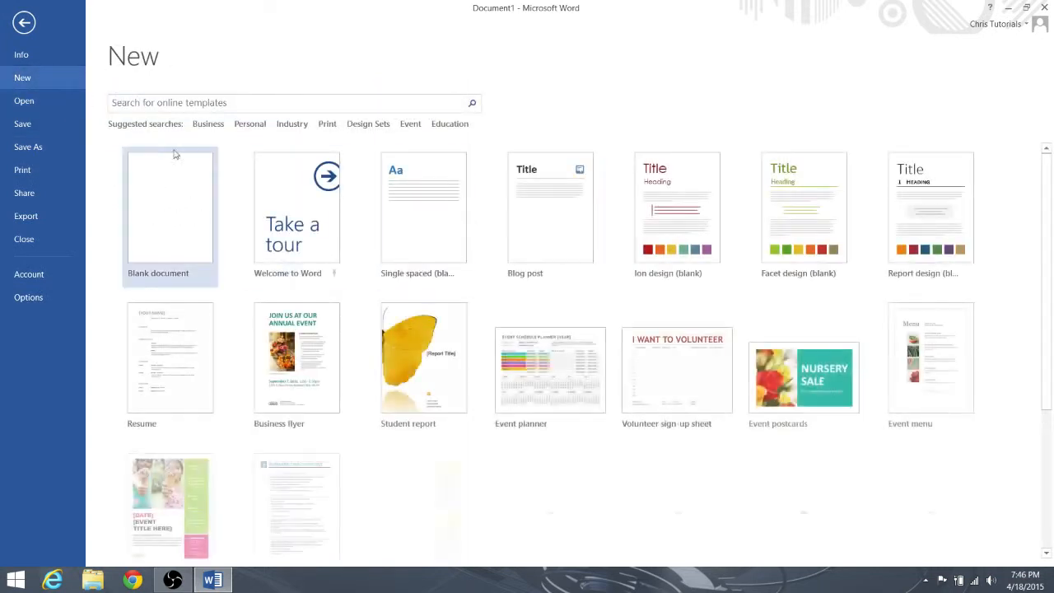
# Go back to the Open page listing recent documents such as Tutorial series.docx
pyautogui.click(23, 100)
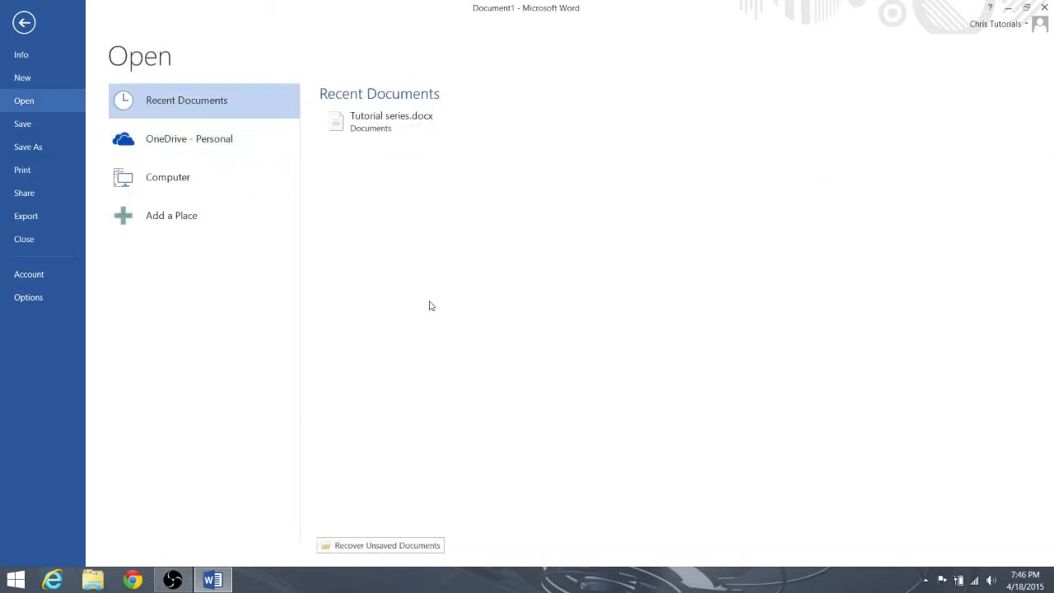
pyautogui.moveTo(426, 303)
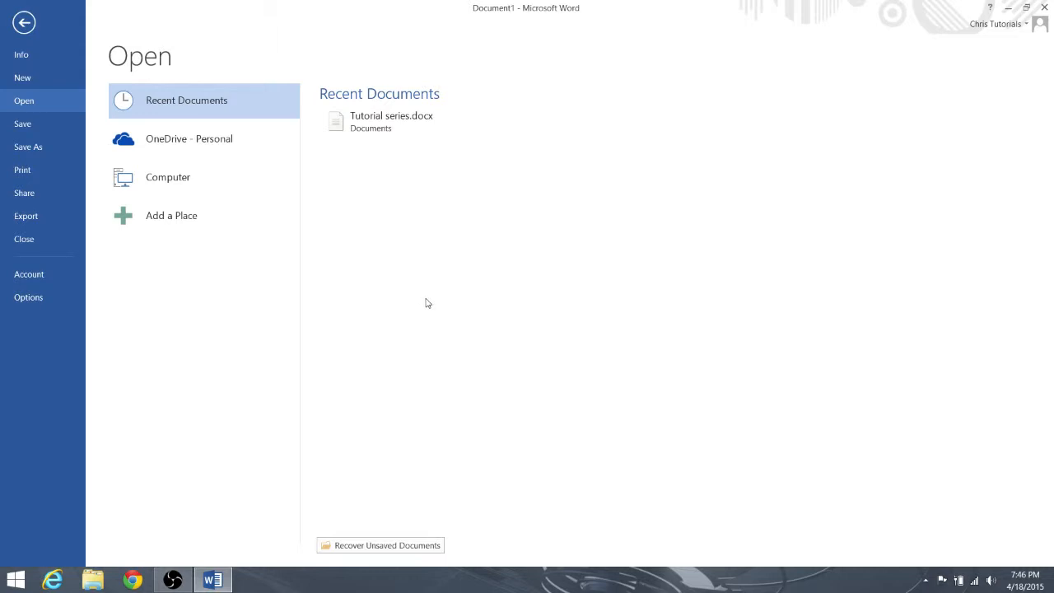
pyautogui.moveTo(421, 301)
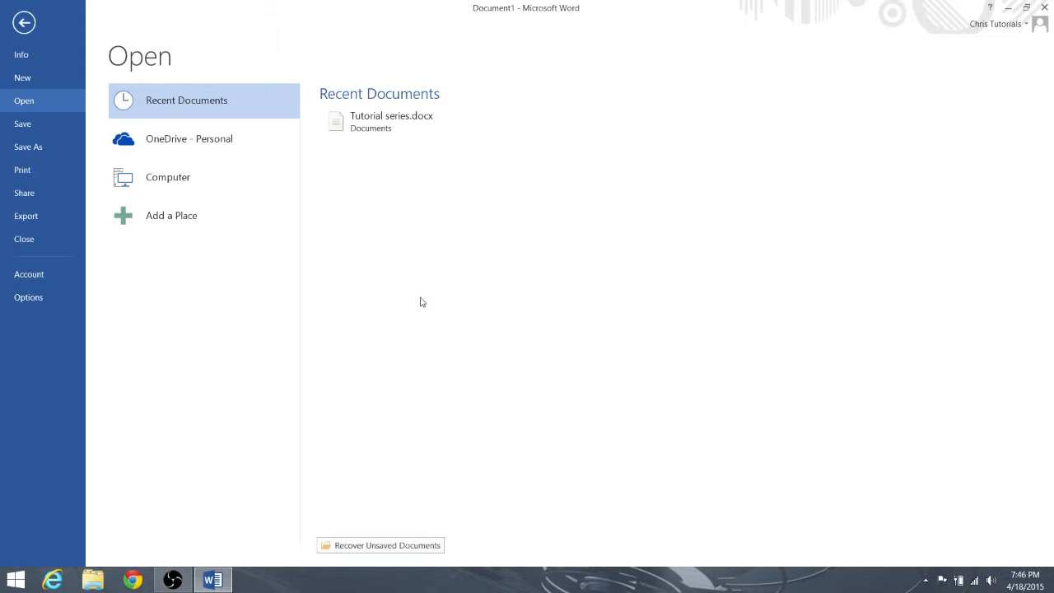
pyautogui.moveTo(415, 304)
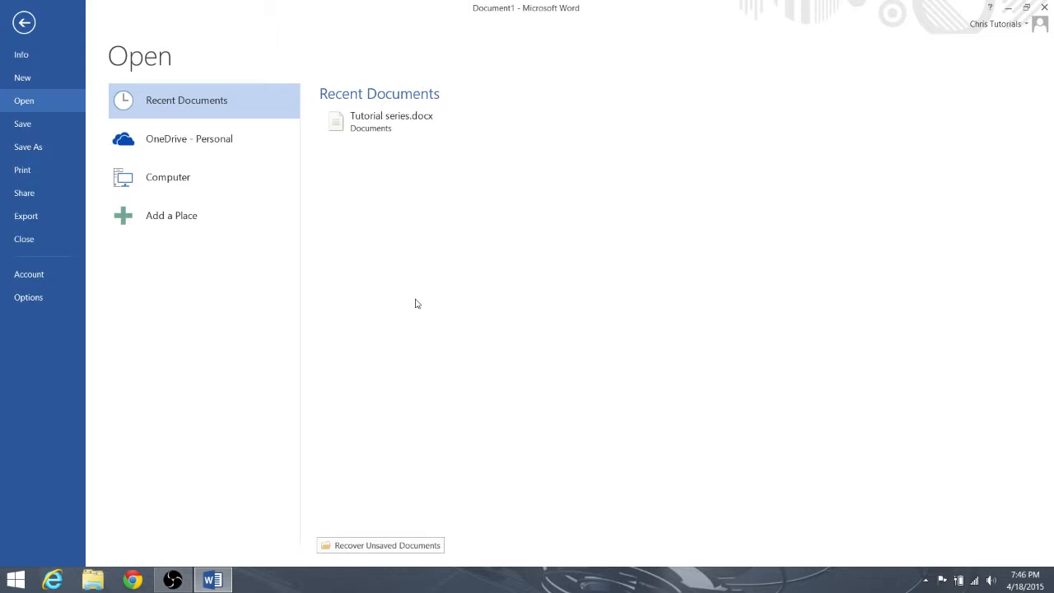
pyautogui.moveTo(569, 56)
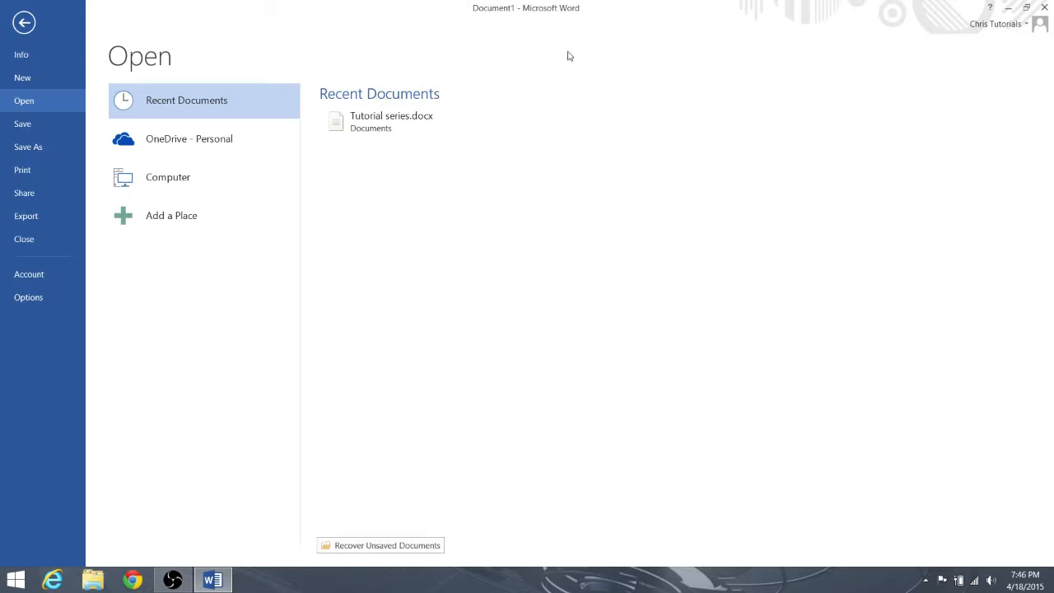
pyautogui.moveTo(326, 46)
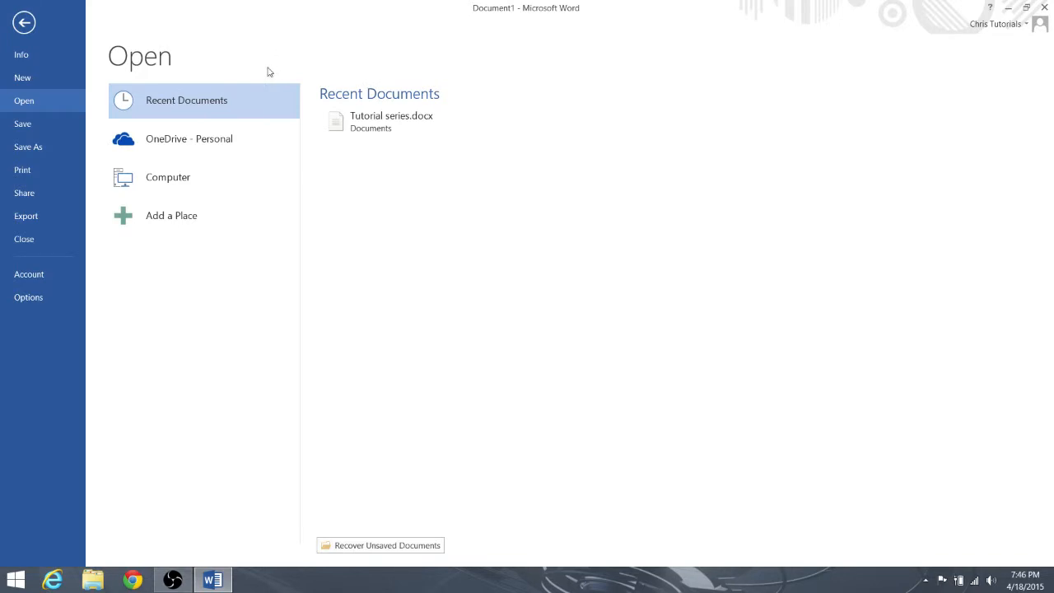
pyautogui.moveTo(268, 86)
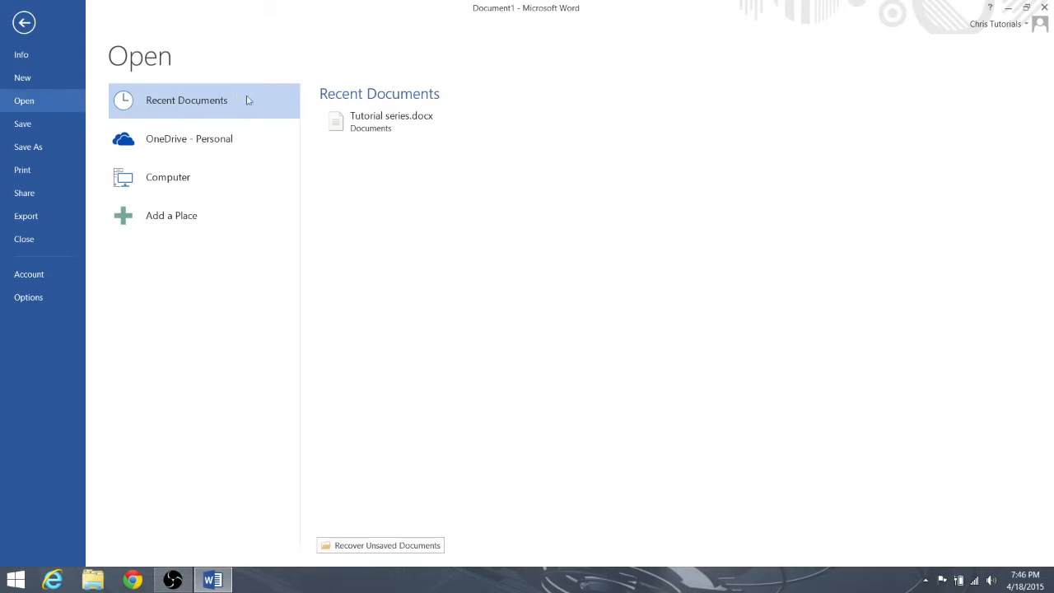
pyautogui.moveTo(213, 89)
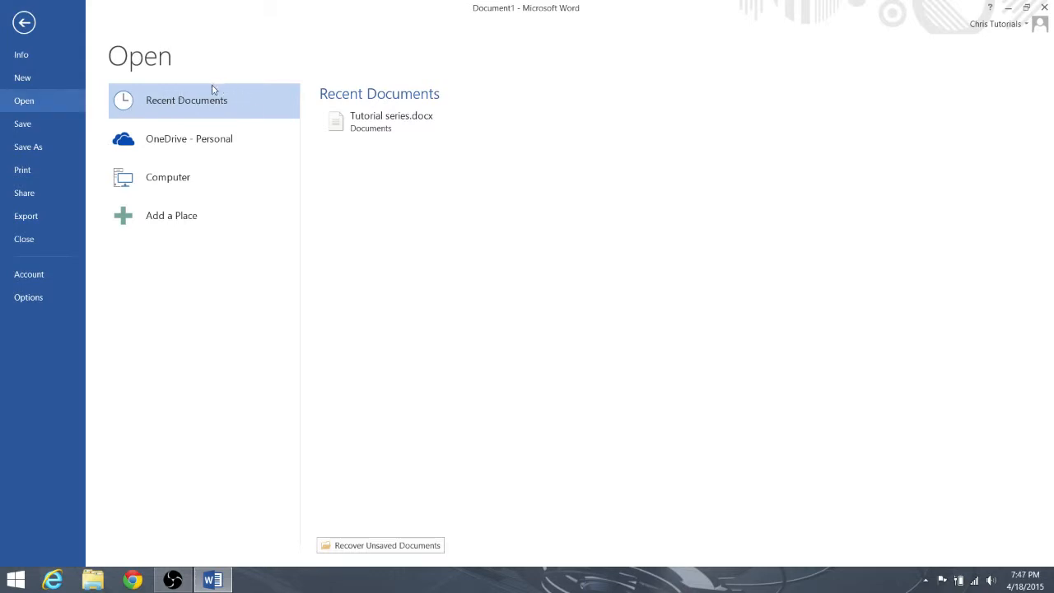
pyautogui.moveTo(311, 107)
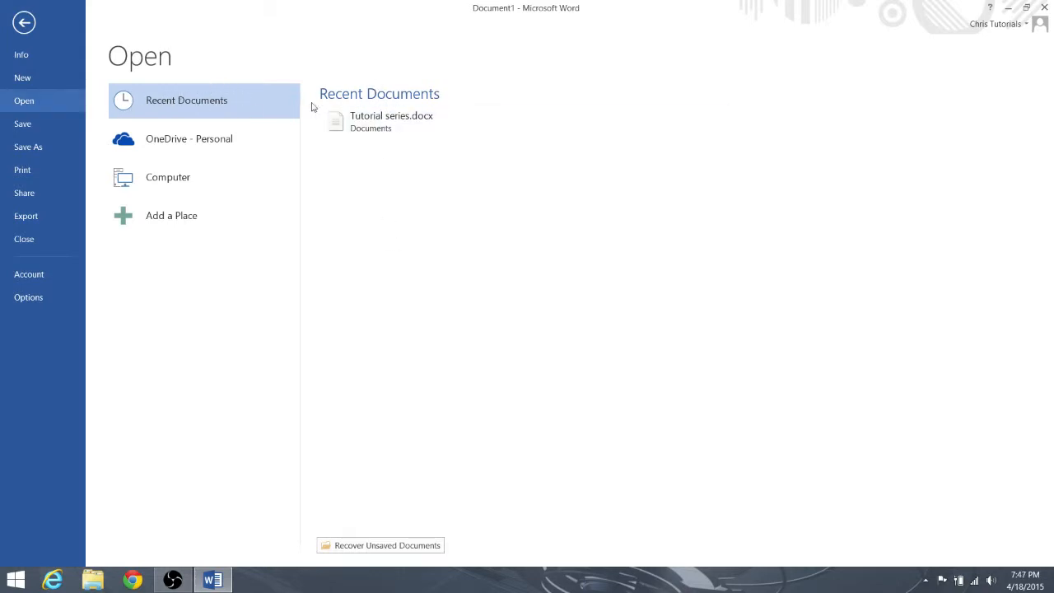
pyautogui.moveTo(373, 153)
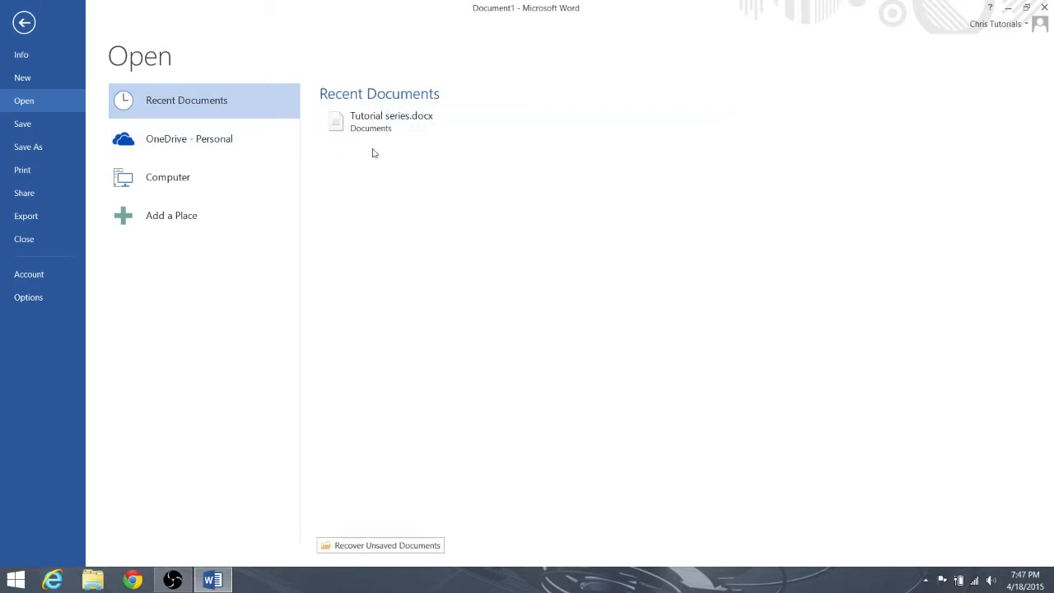
pyautogui.moveTo(405, 105)
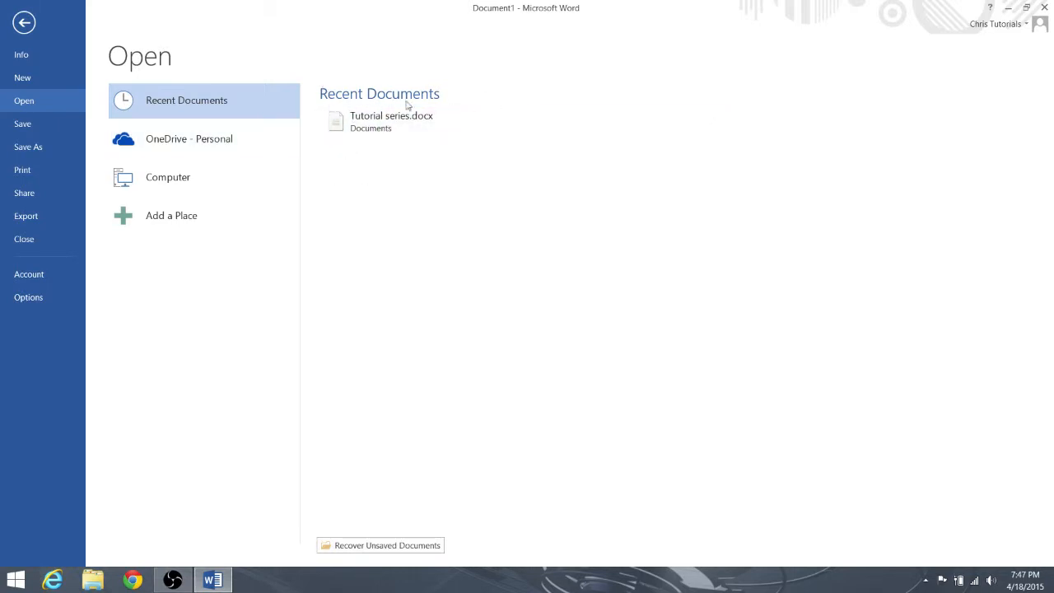
pyautogui.moveTo(392, 197)
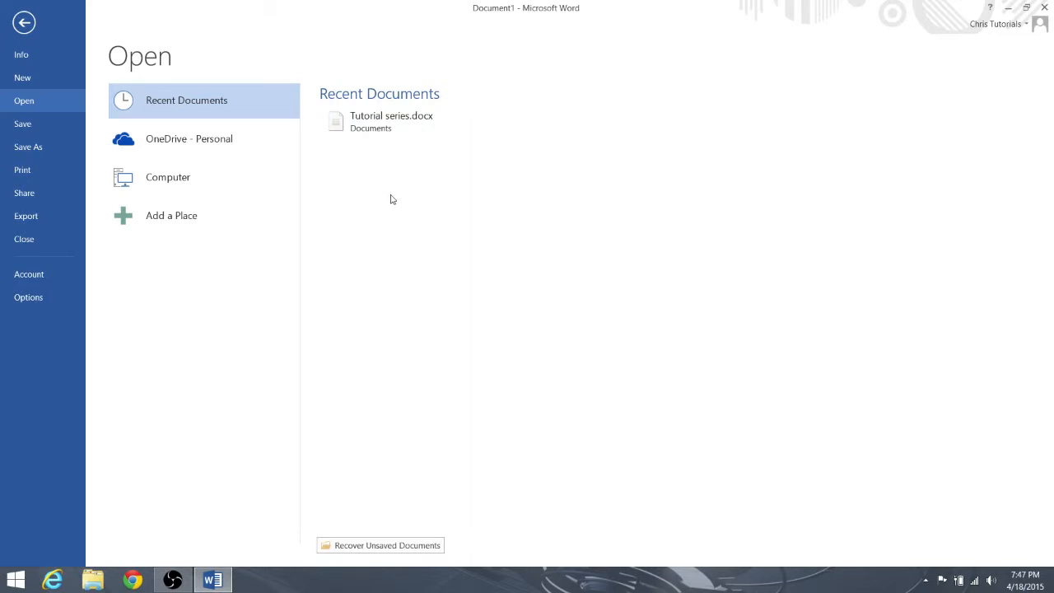
pyautogui.moveTo(396, 232)
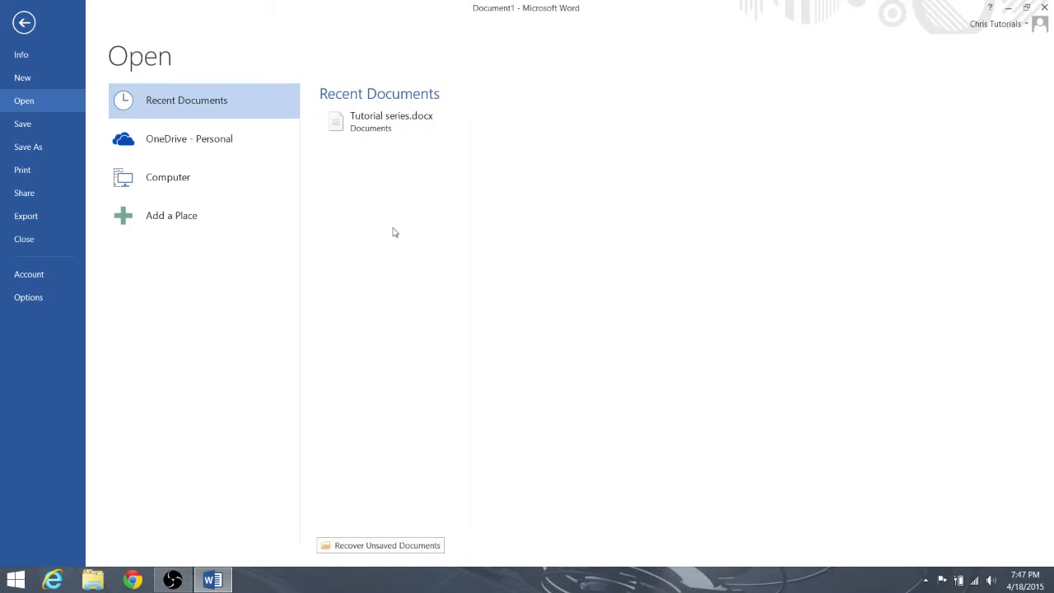
pyautogui.moveTo(537, 26)
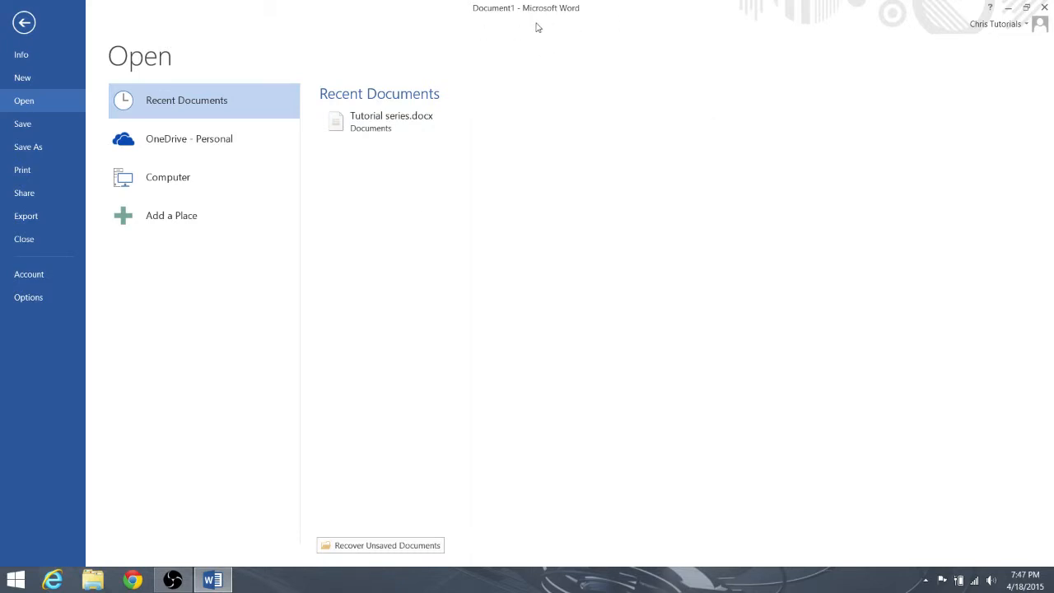
pyautogui.moveTo(541, 33)
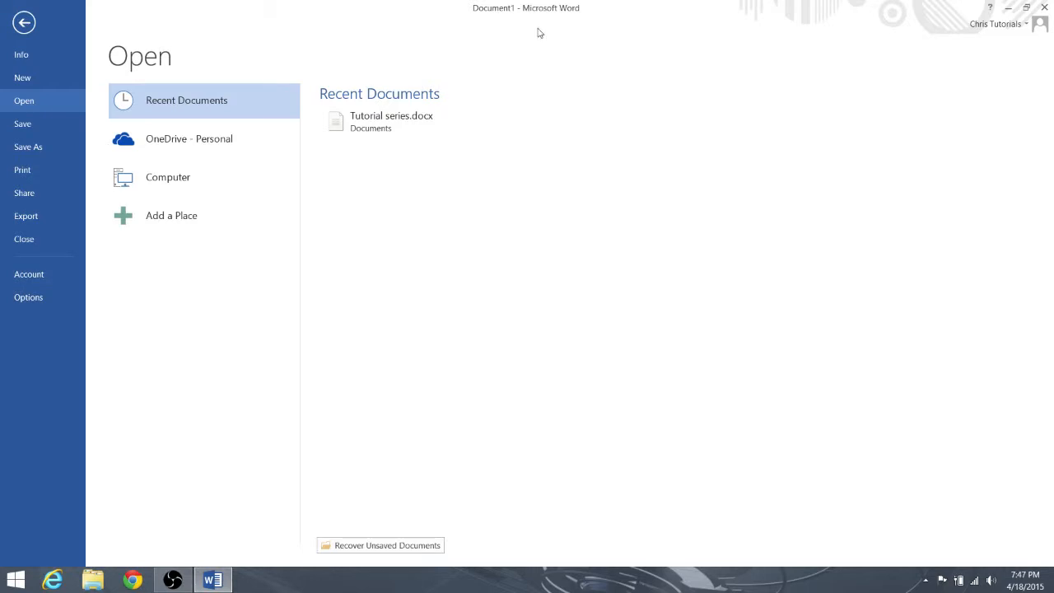
pyautogui.moveTo(425, 158)
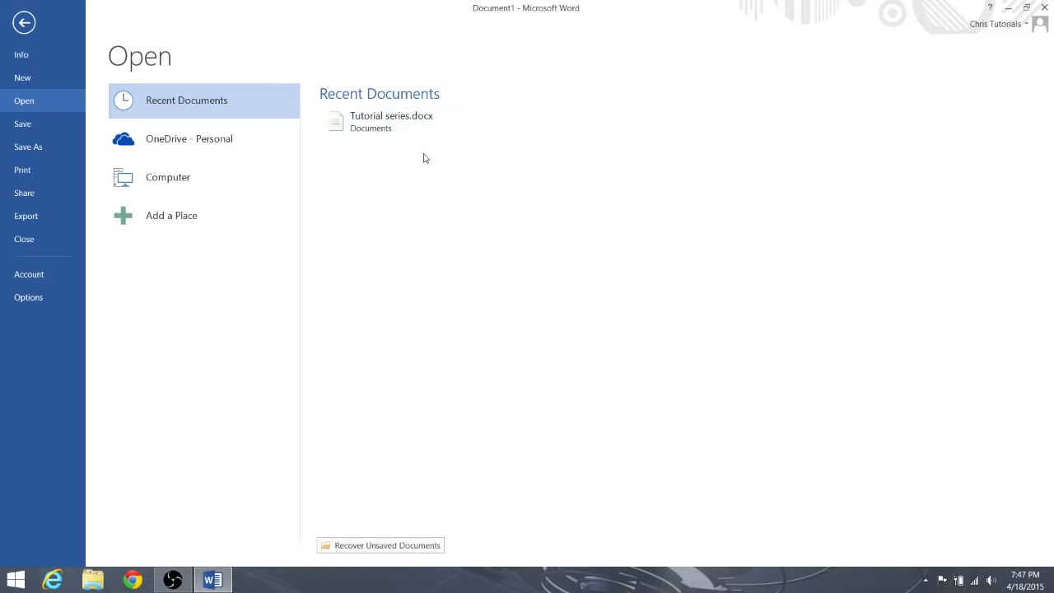
pyautogui.moveTo(511, 122)
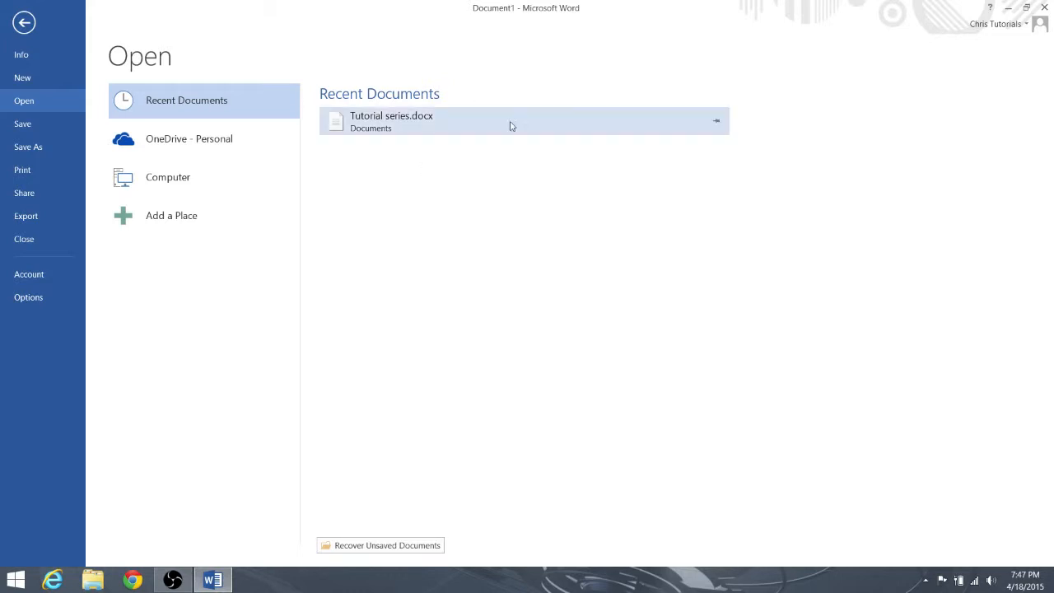
pyautogui.moveTo(481, 60)
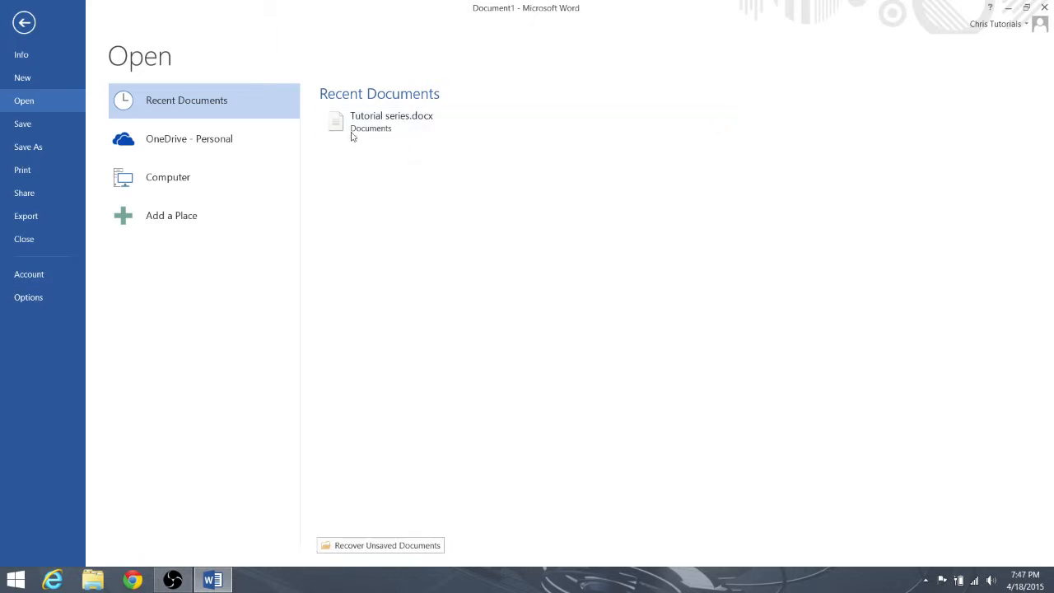
pyautogui.moveTo(448, 195)
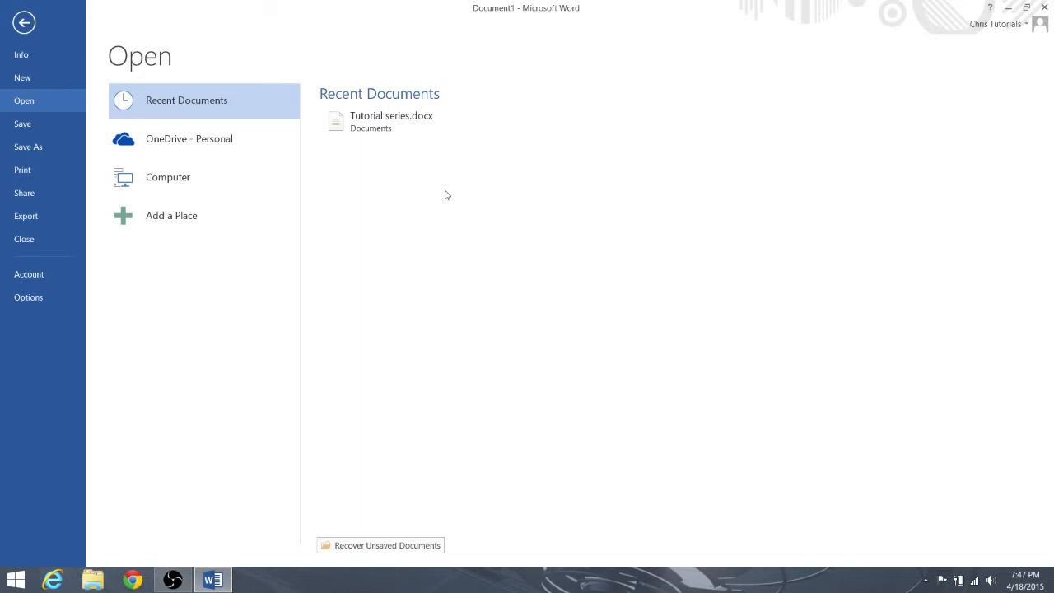
pyautogui.moveTo(168, 178)
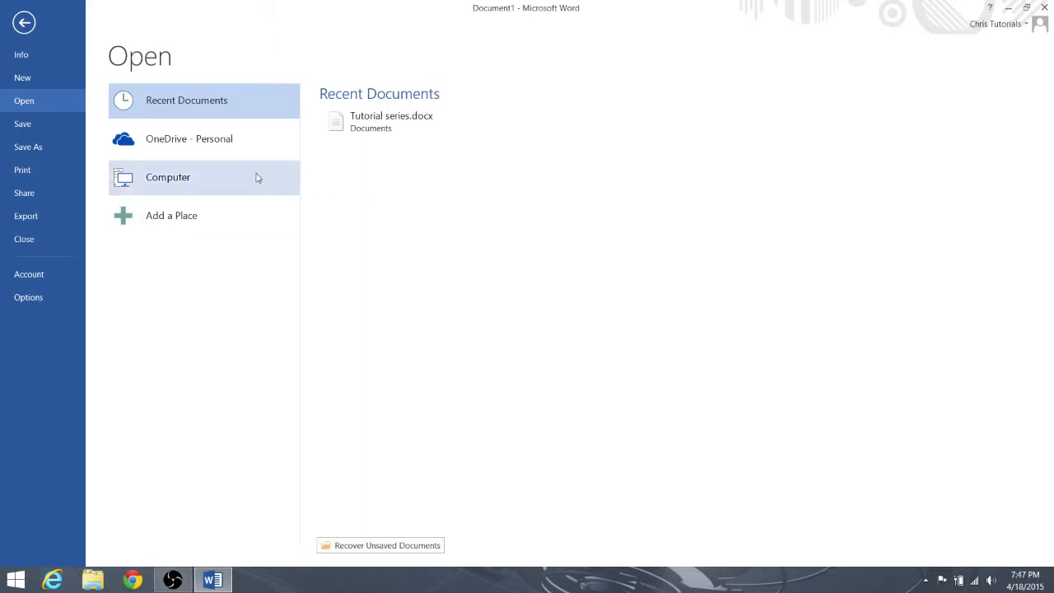
# Show the Computer open locations with recent folders Documents and Desktop
pyautogui.click(168, 178)
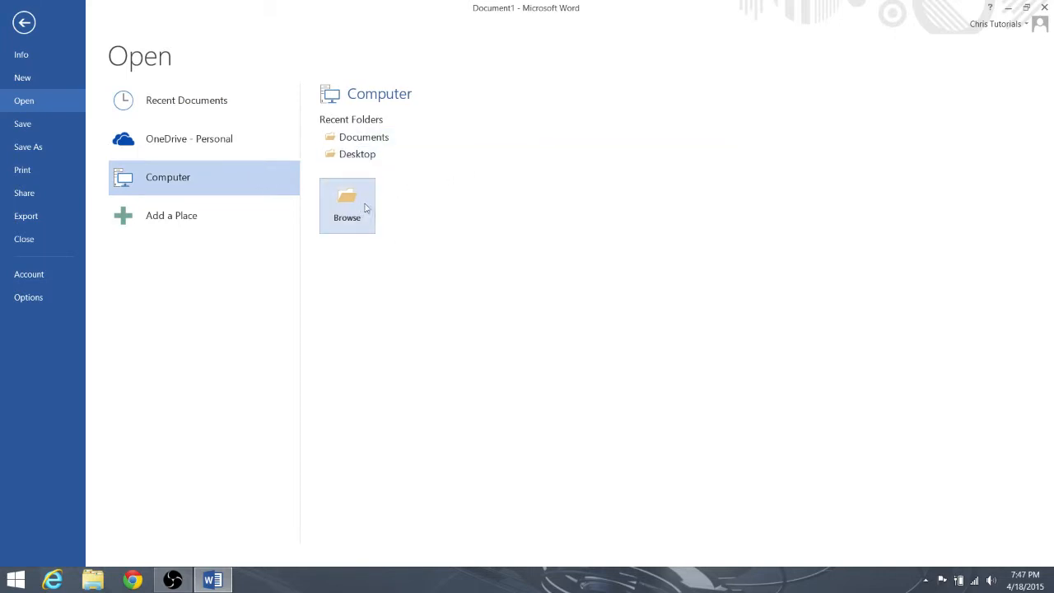
pyautogui.moveTo(272, 163)
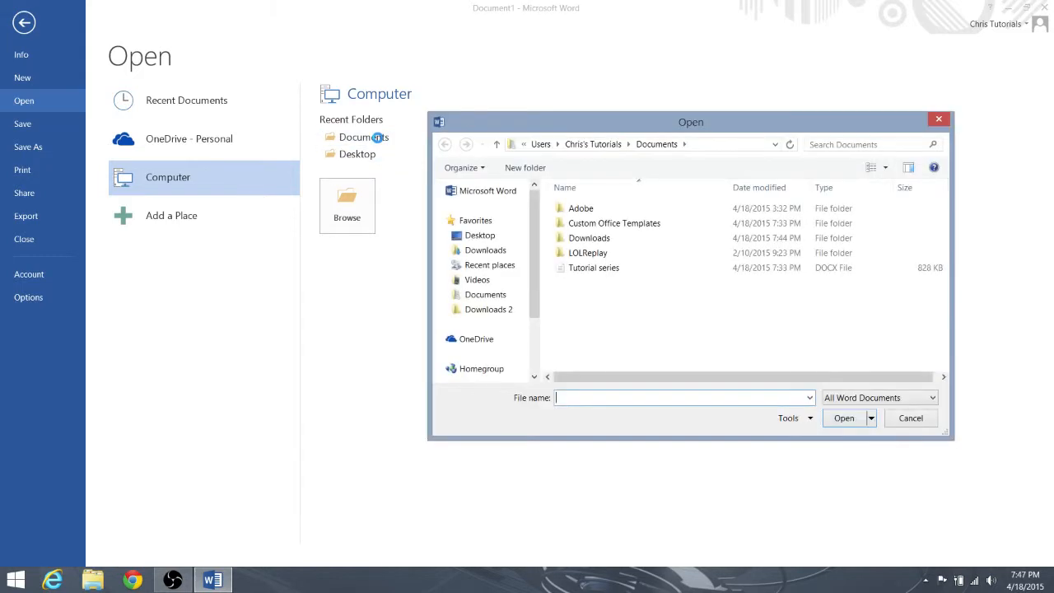
# Select Tutorial series in Documents so its name fills the File name box, then deselect it
pyautogui.click(593, 267)
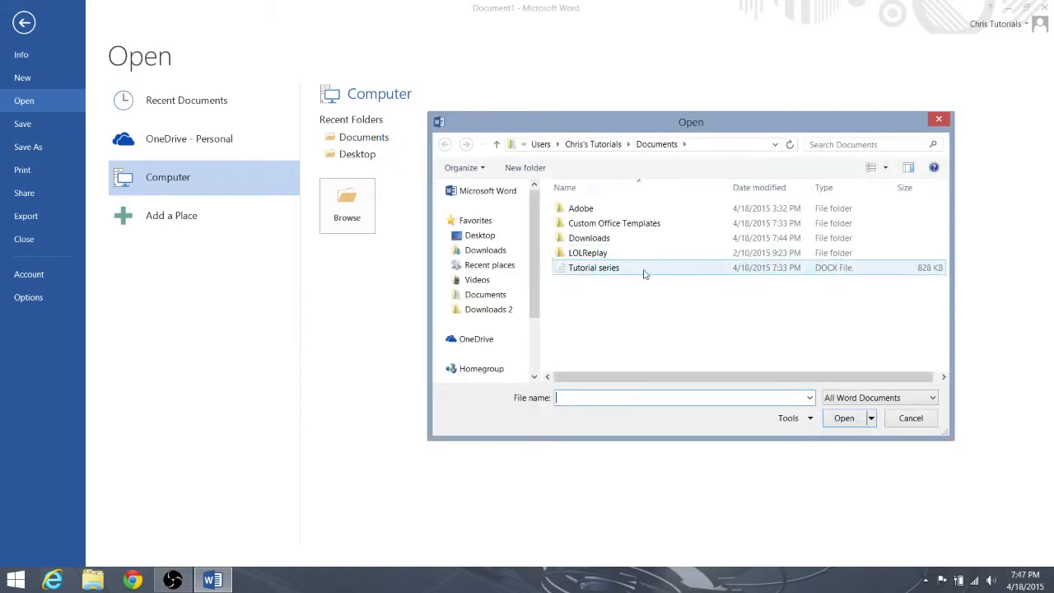
pyautogui.moveTo(594, 267)
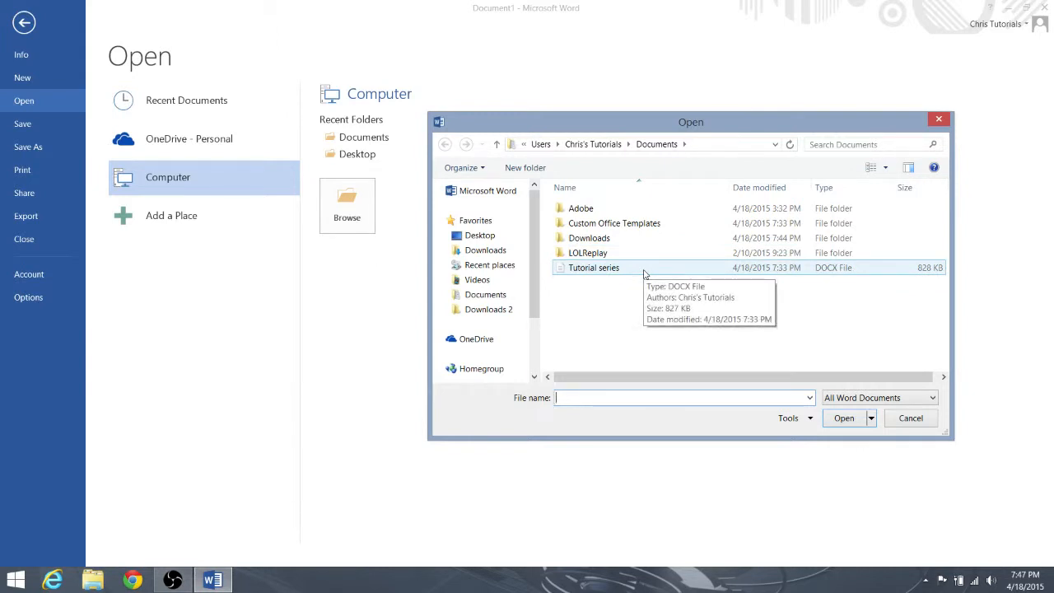
pyautogui.moveTo(603, 280)
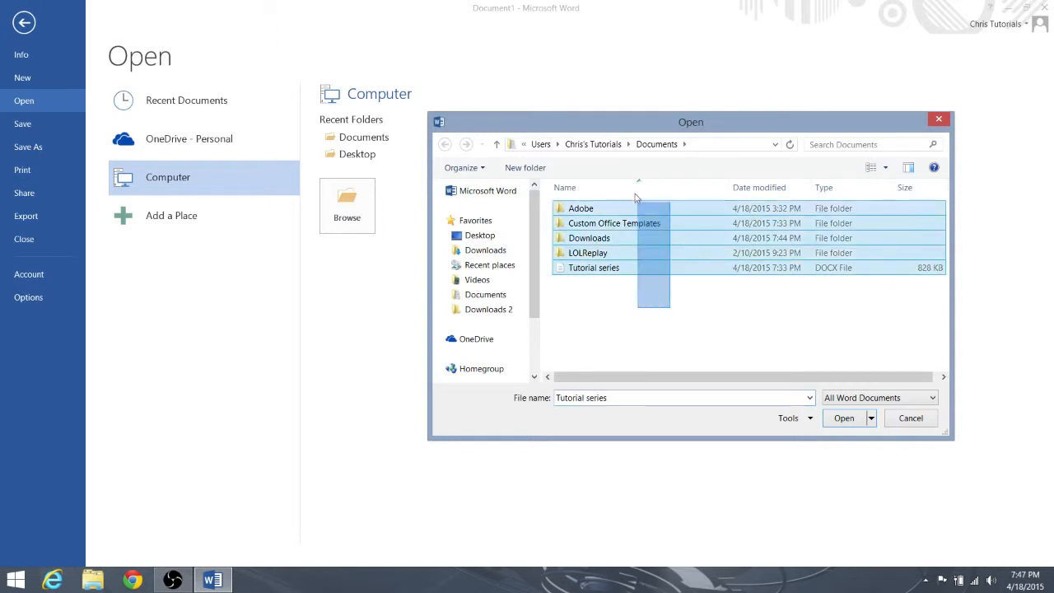
pyautogui.click(667, 303)
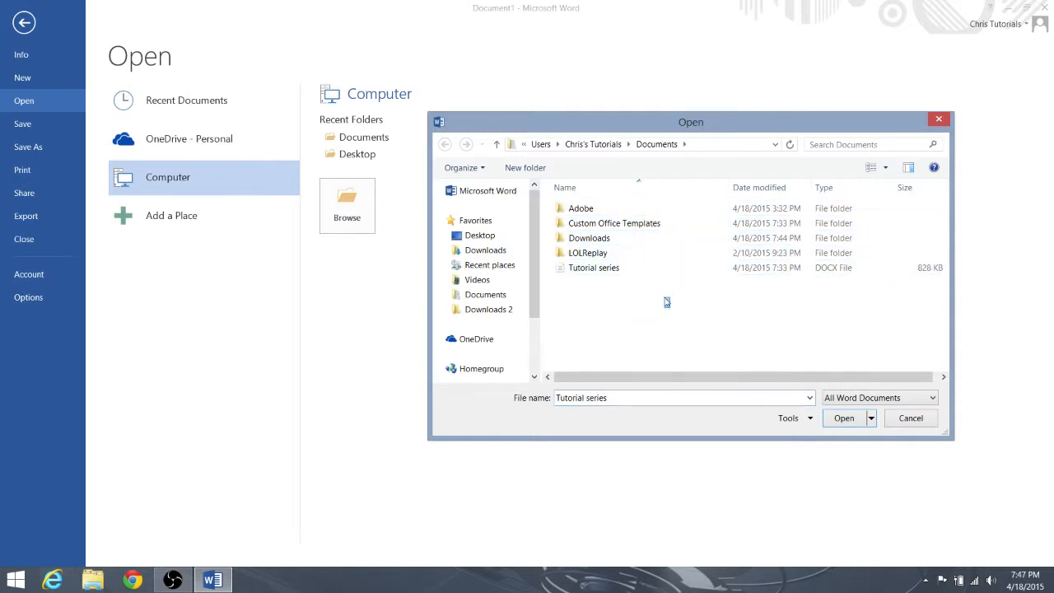
pyautogui.rightClick(668, 303)
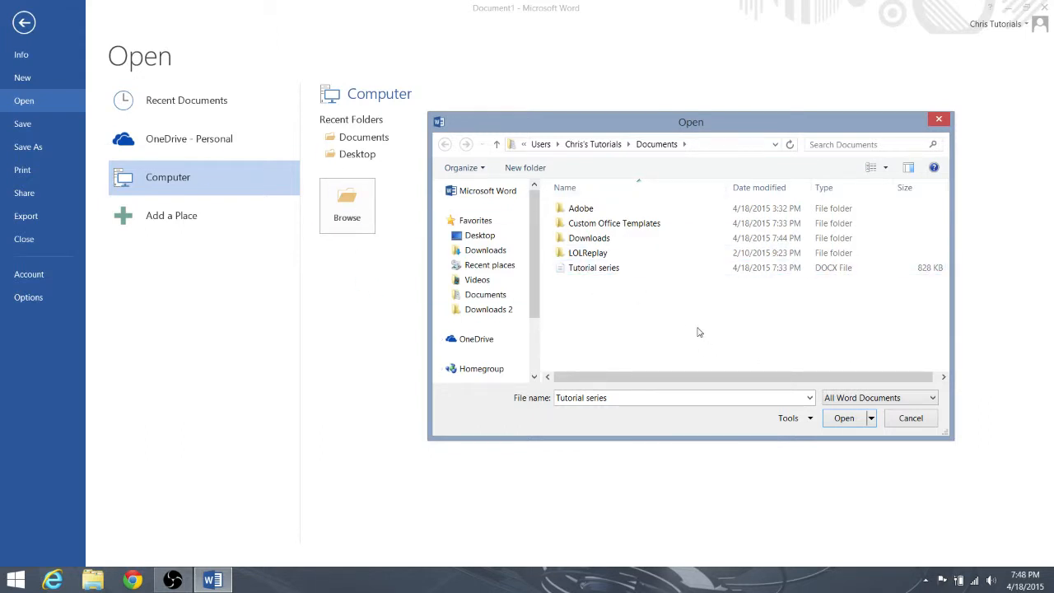
# Cancel the Documents file browser and bring up the Desktop folder, which has no Word documents
pyautogui.click(911, 418)
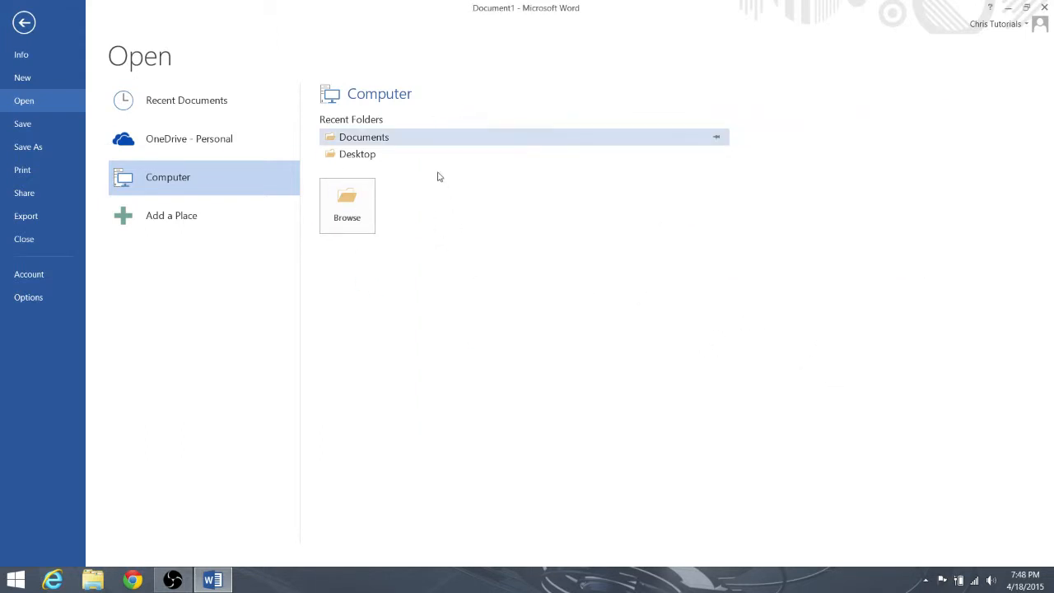
pyautogui.moveTo(357, 155)
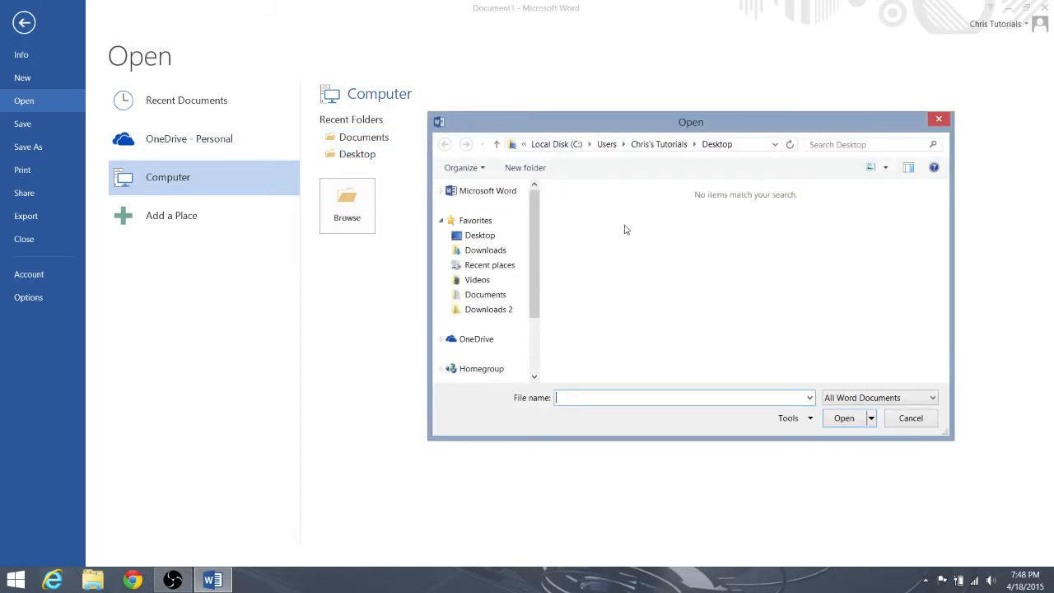
pyautogui.moveTo(692, 122); pyautogui.dragTo(715, 137)
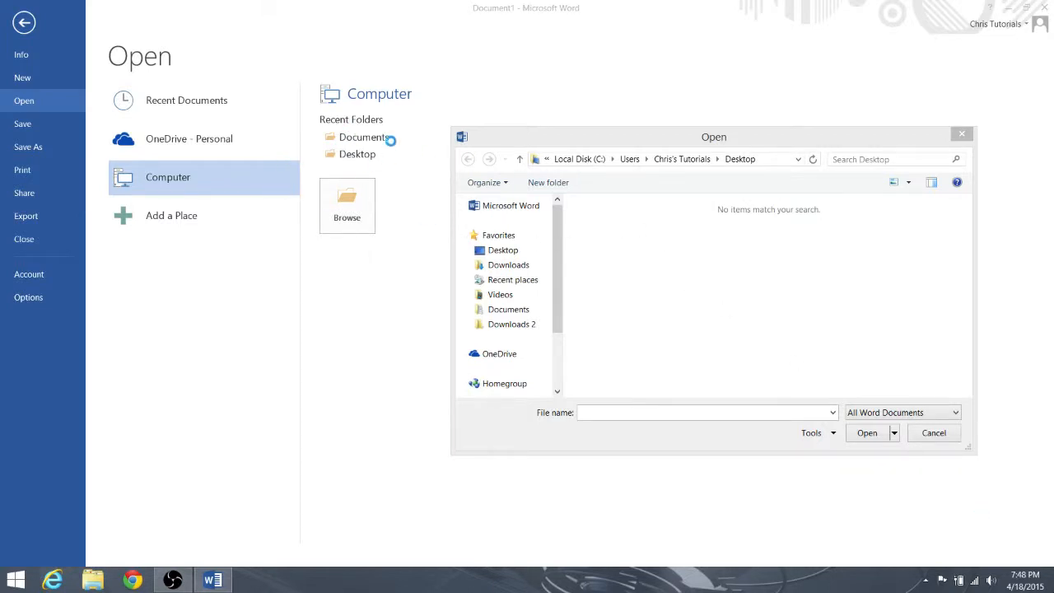
# Cancel the Desktop file browser, returning to the Computer open locations
pyautogui.click(935, 431)
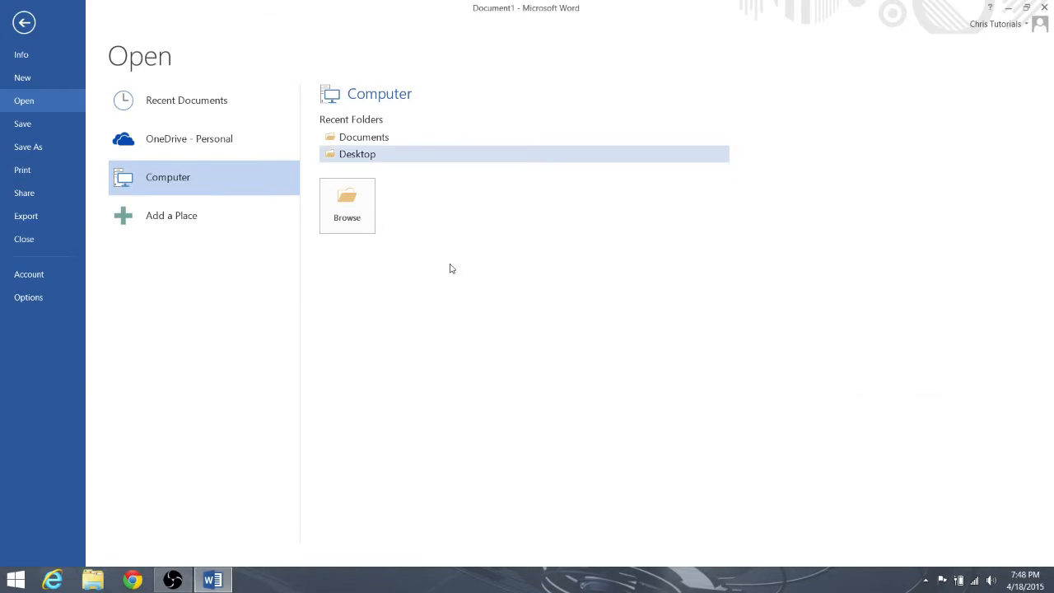
pyautogui.moveTo(195, 170)
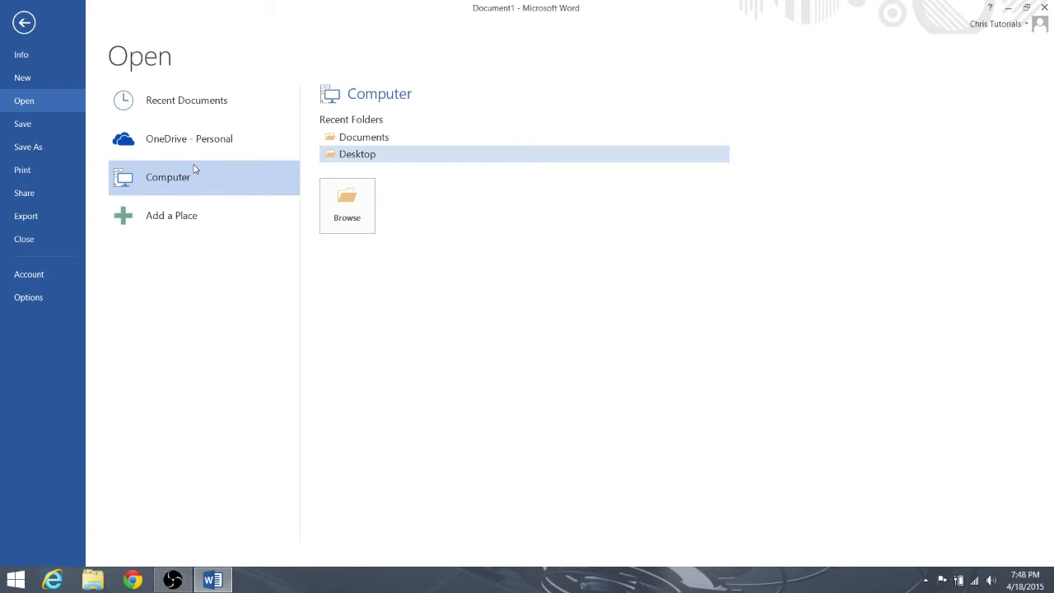
pyautogui.moveTo(206, 130)
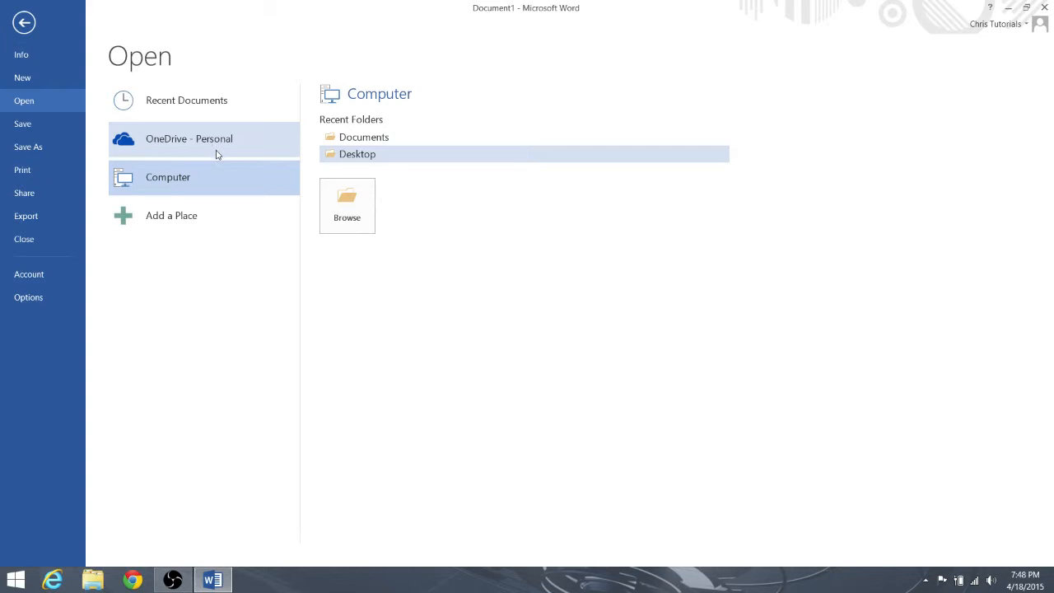
# Switch the Open page to OneDrive - Personal and briefly check the signed-in account details
pyautogui.click(187, 138)
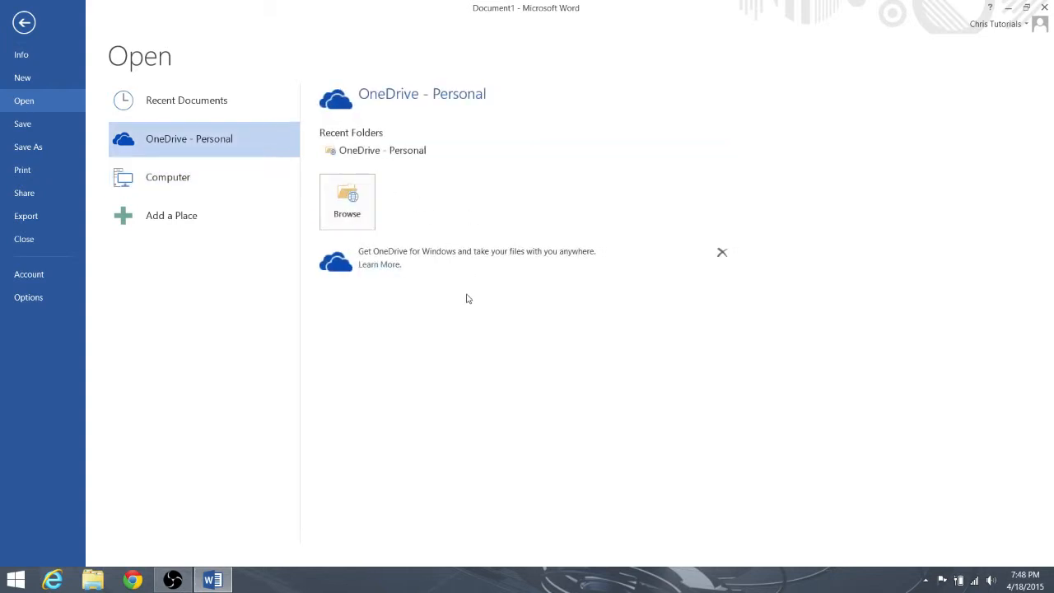
pyautogui.moveTo(458, 314)
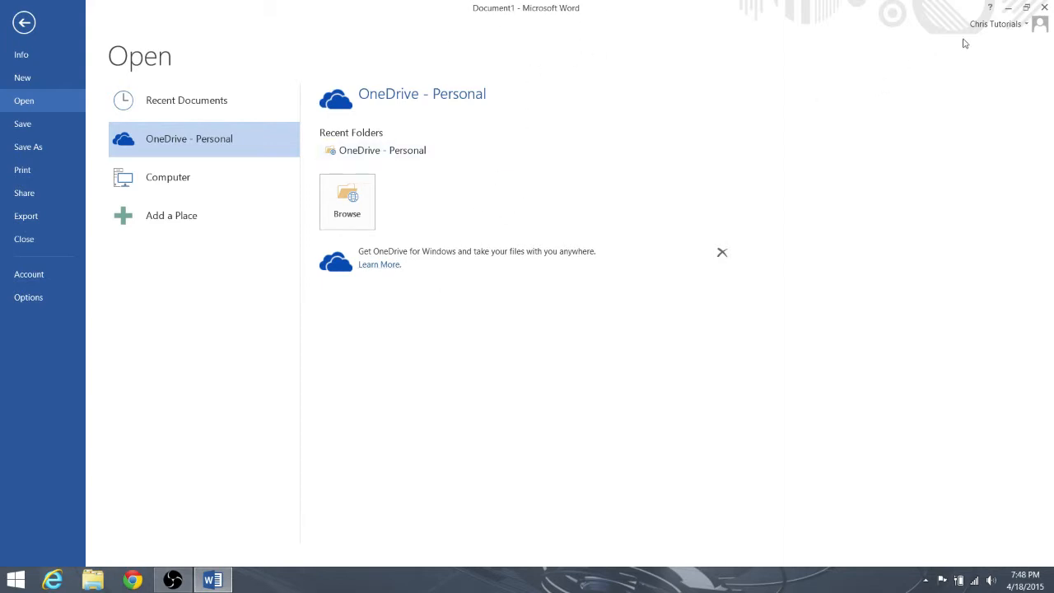
pyautogui.moveTo(473, 139)
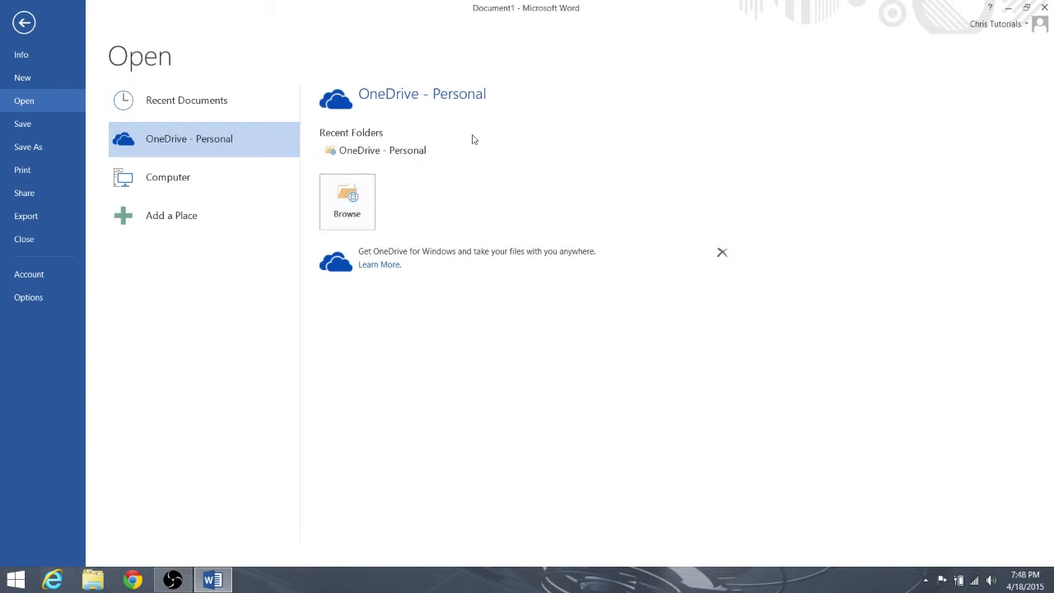
pyautogui.moveTo(475, 150)
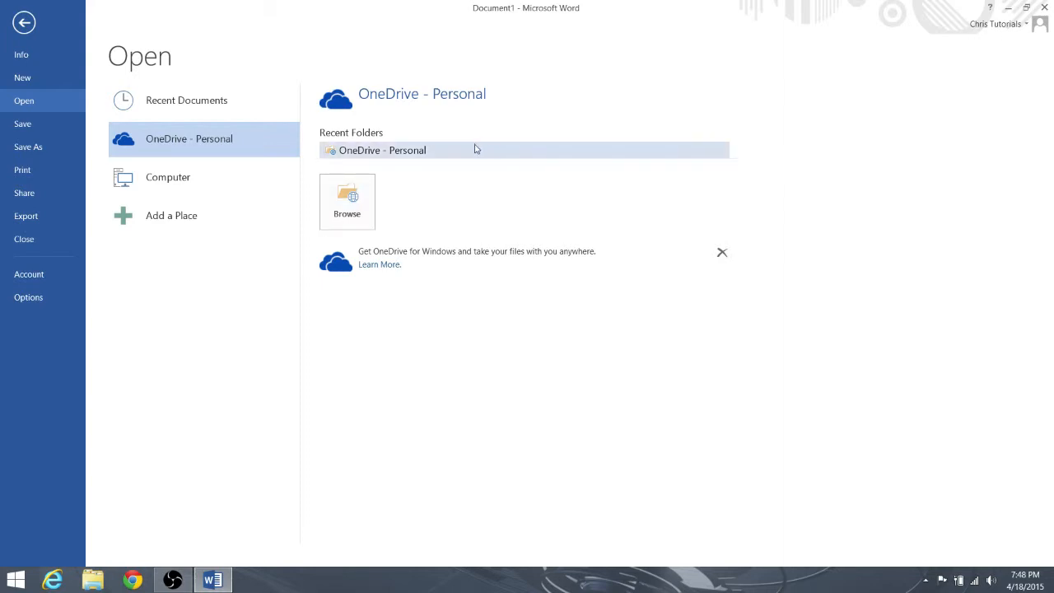
pyautogui.moveTo(858, 43)
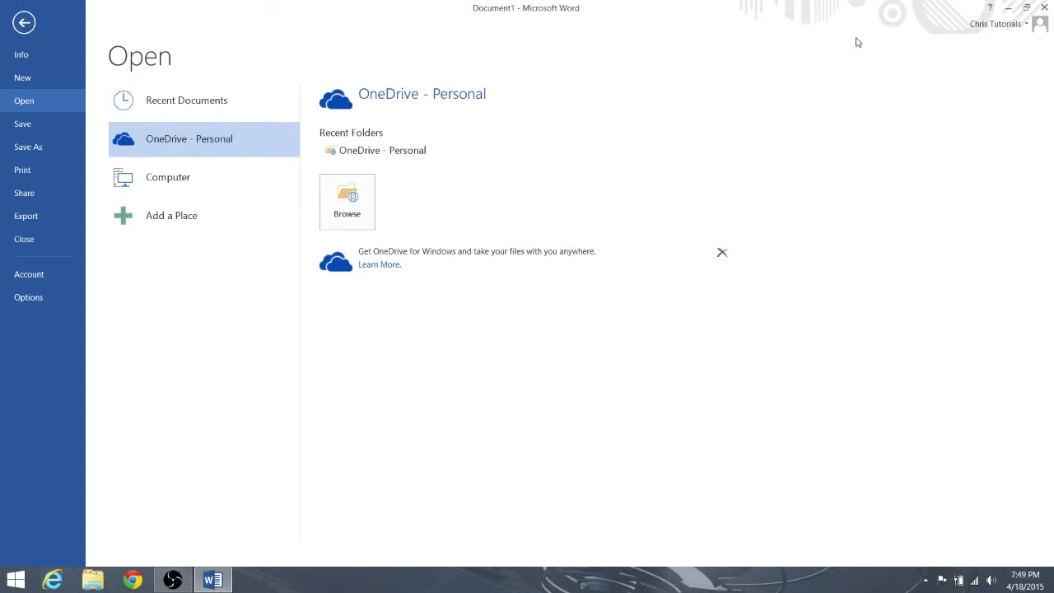
pyautogui.click(995, 23)
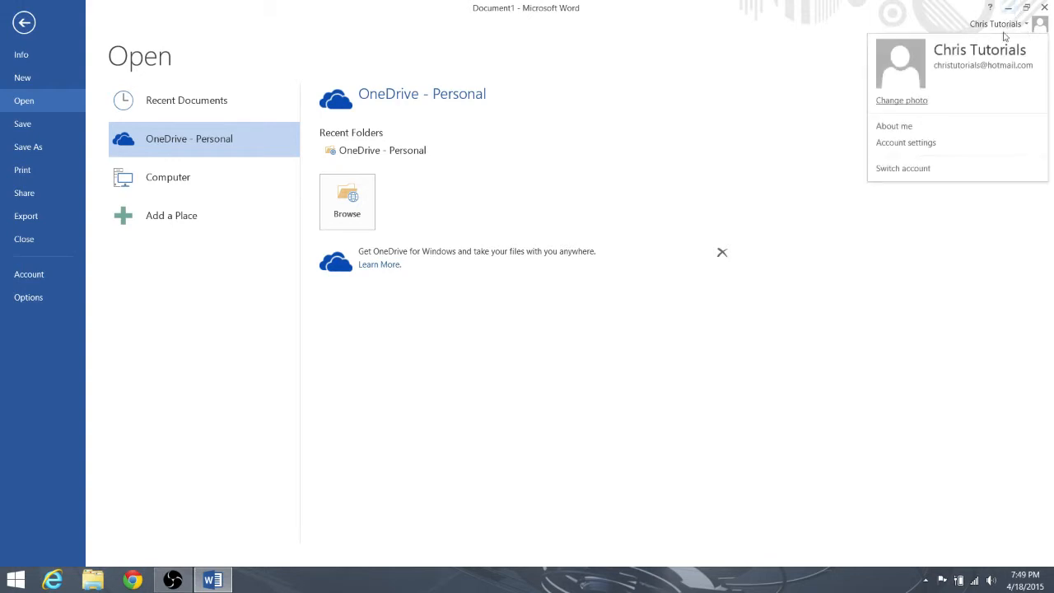
pyautogui.click(997, 23)
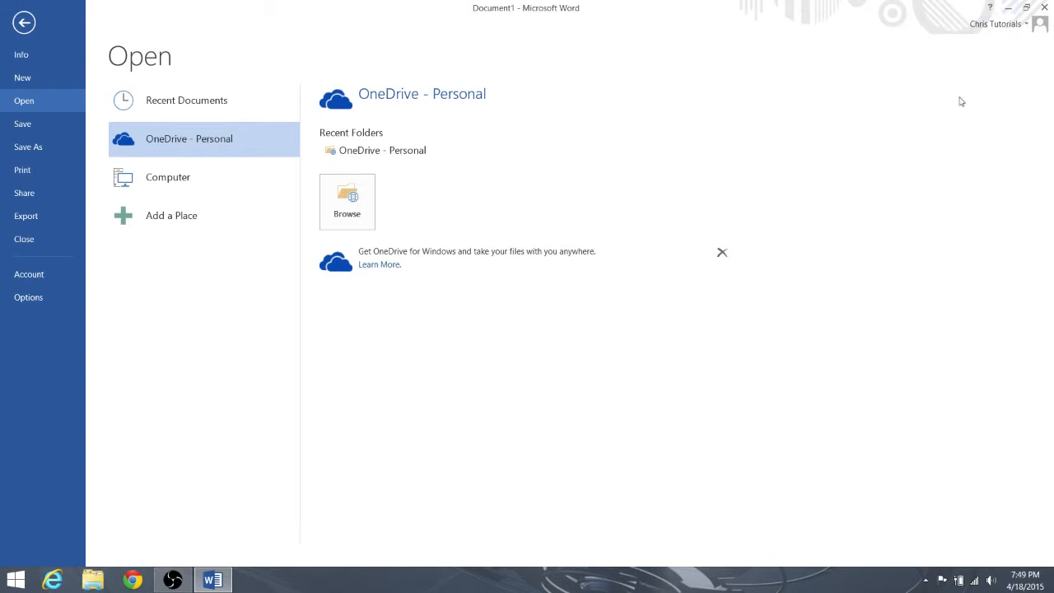
pyautogui.moveTo(341, 241)
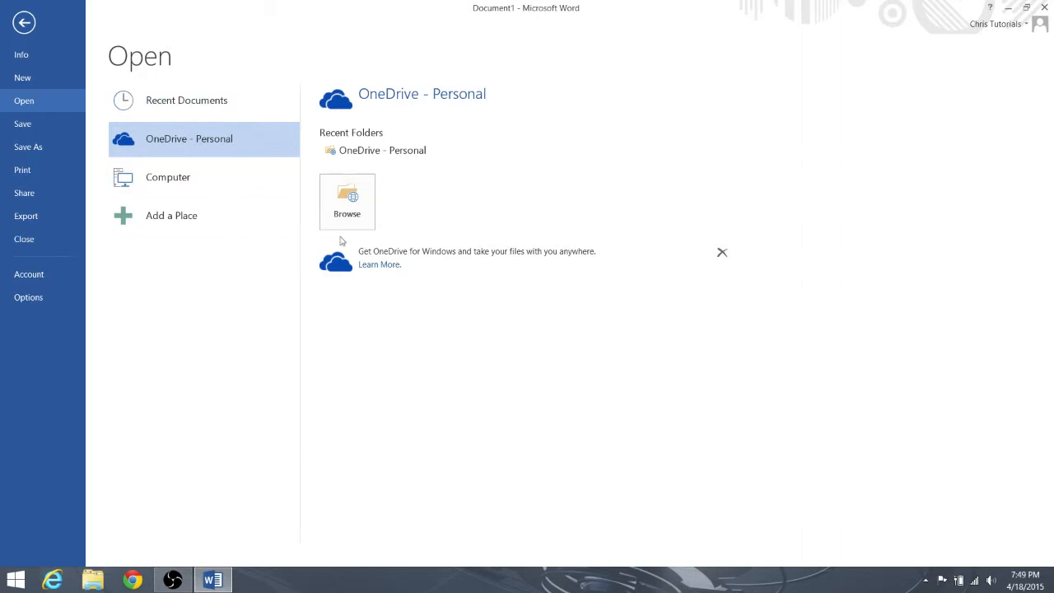
pyautogui.moveTo(448, 172)
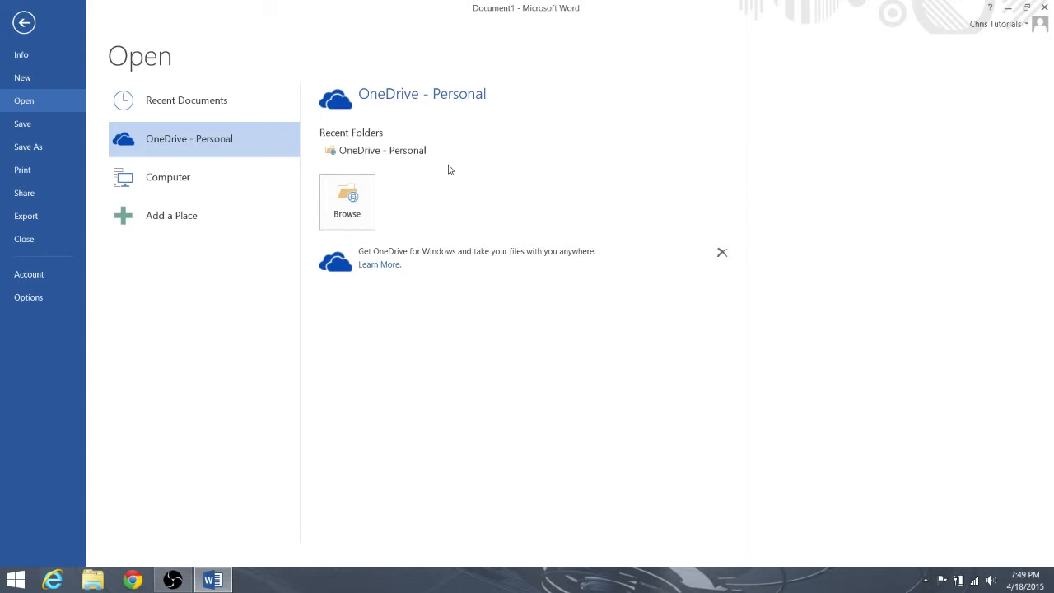
pyautogui.moveTo(438, 108)
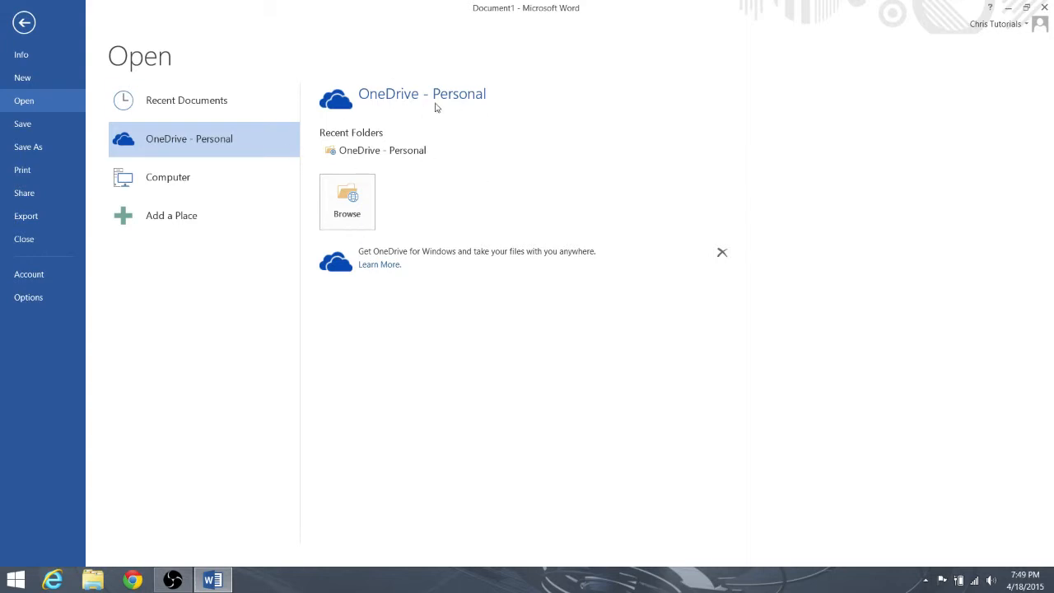
pyautogui.moveTo(579, 59)
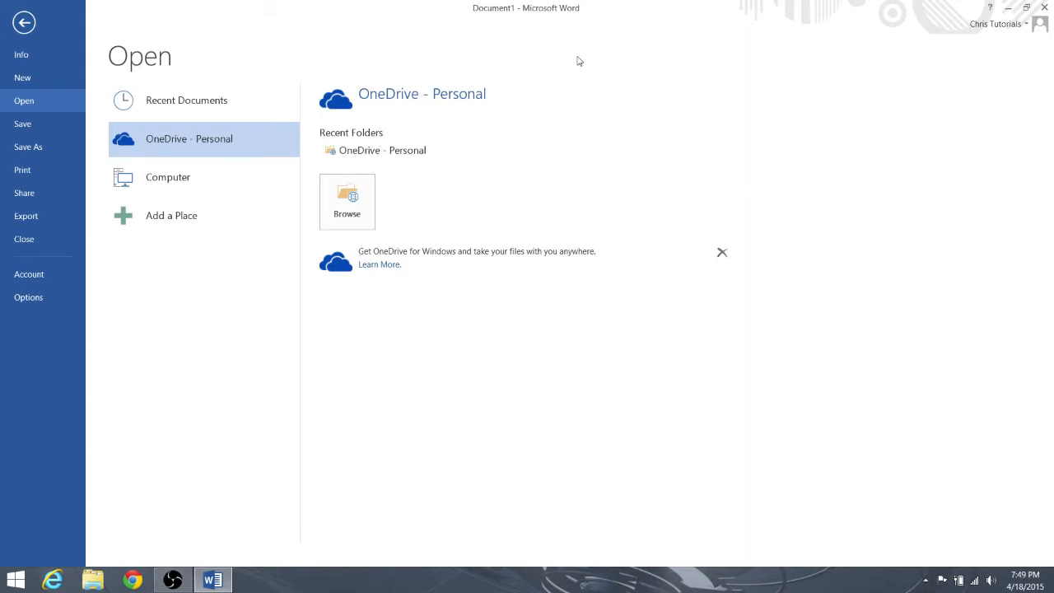
pyautogui.moveTo(444, 132)
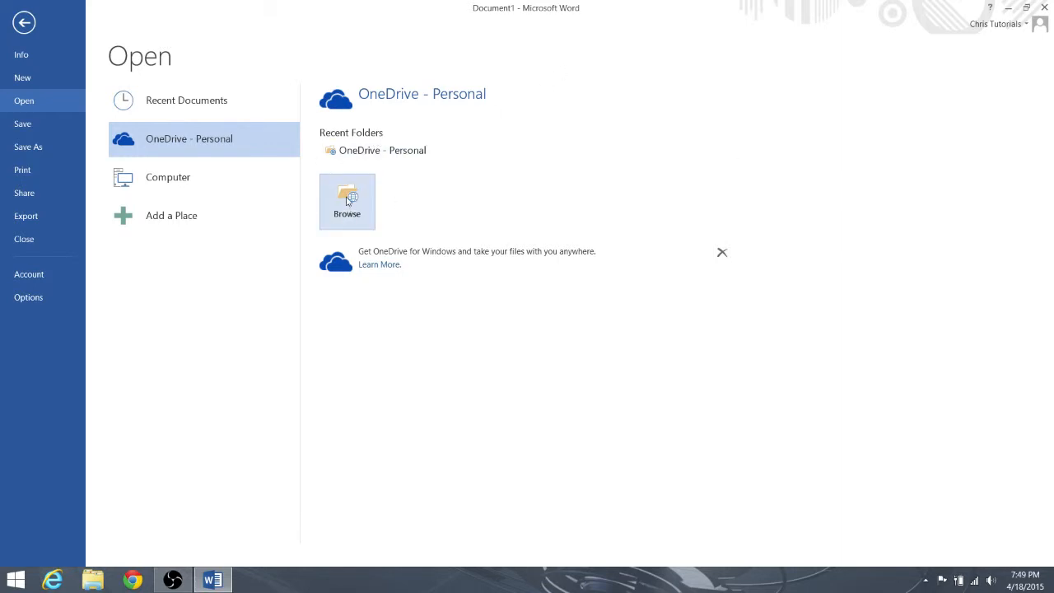
# Browse OneDrive's Documents folder, select Tutorial series.docx, then cancel without opening it
pyautogui.click(346, 201)
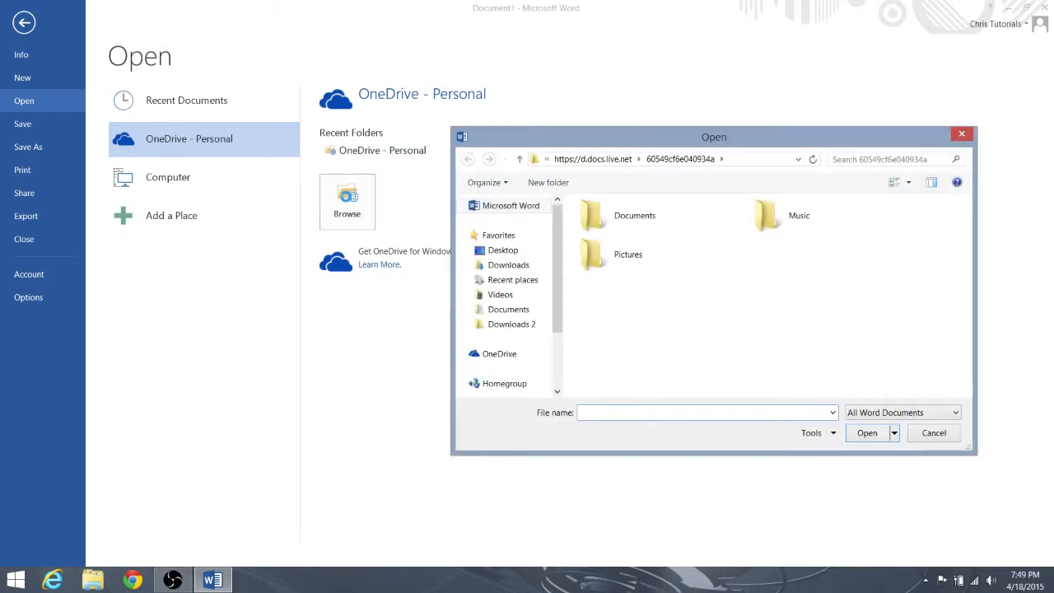
pyautogui.doubleClick(634, 214)
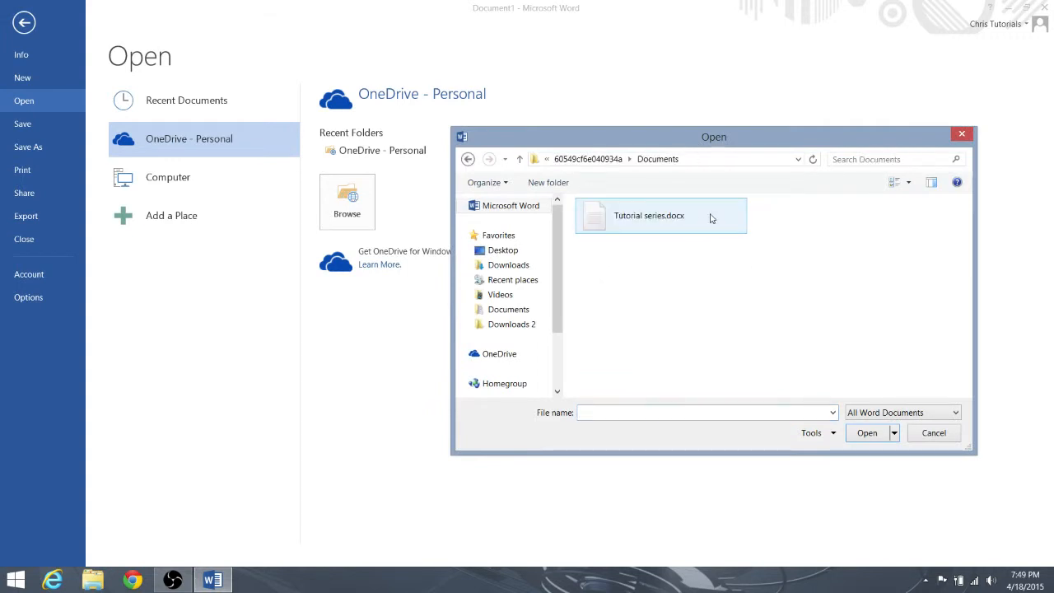
pyautogui.click(468, 158)
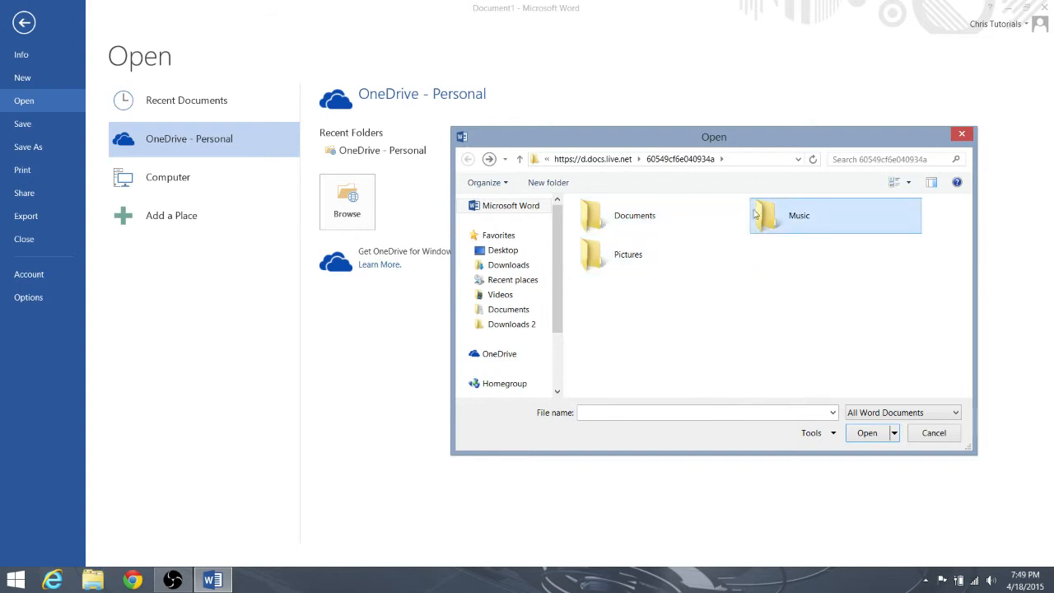
pyautogui.doubleClick(634, 214)
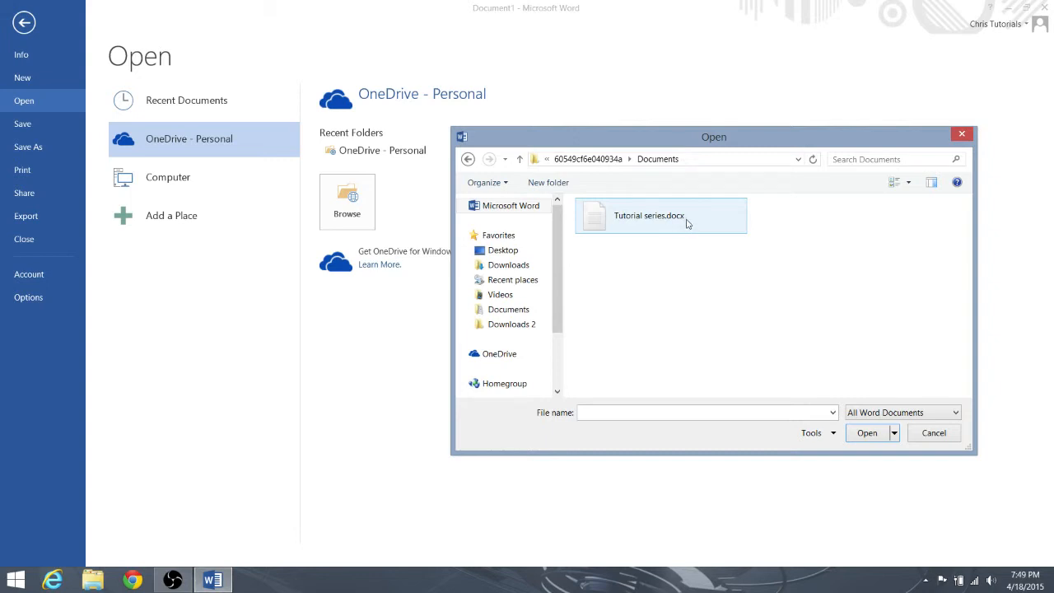
pyautogui.moveTo(706, 224)
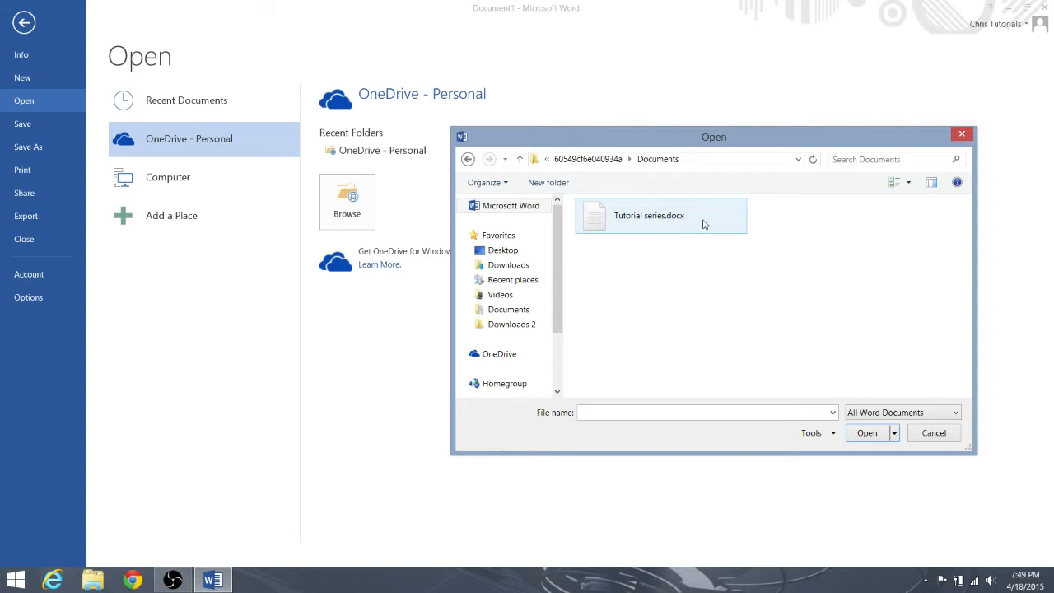
pyautogui.moveTo(680, 224)
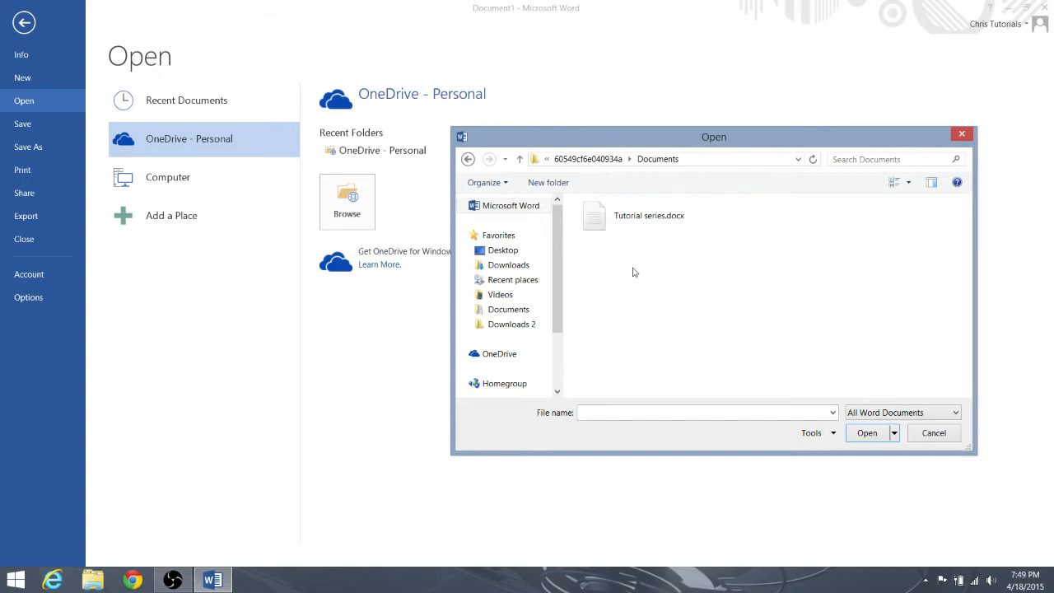
pyautogui.click(649, 215)
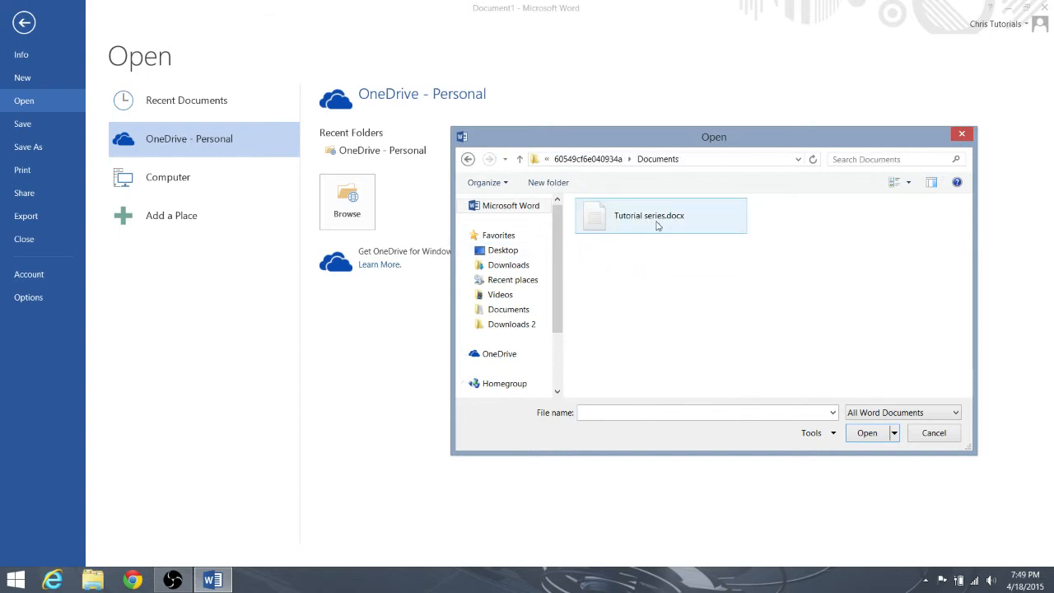
pyautogui.moveTo(653, 231)
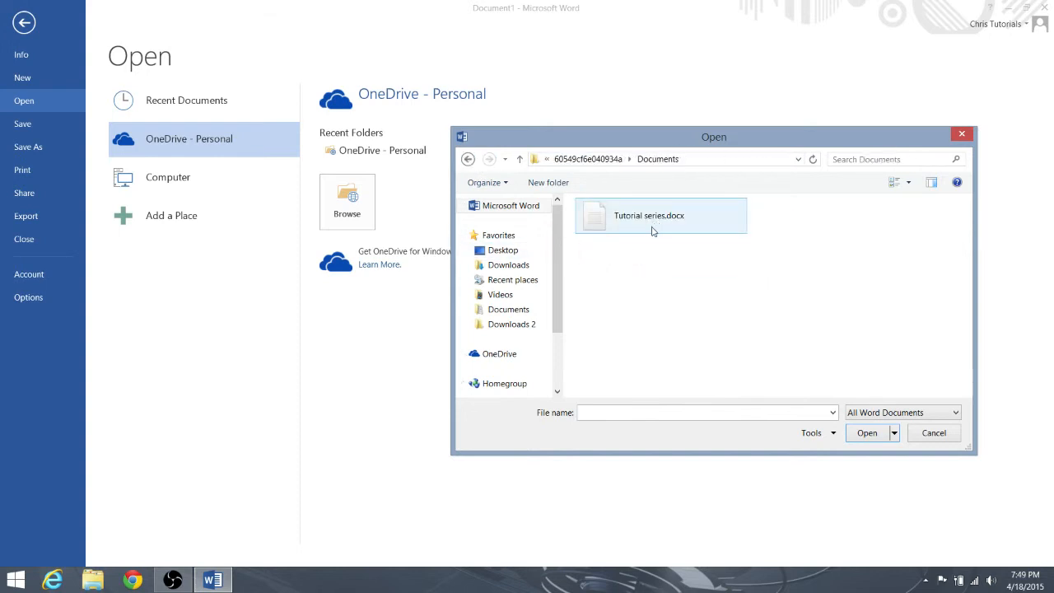
pyautogui.click(623, 277)
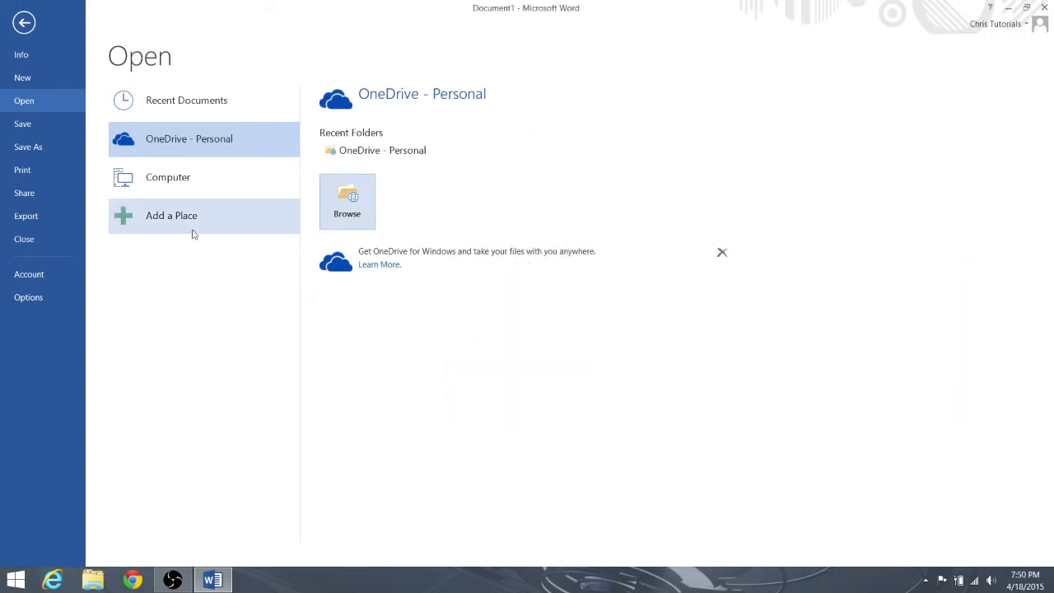
pyautogui.click(172, 214)
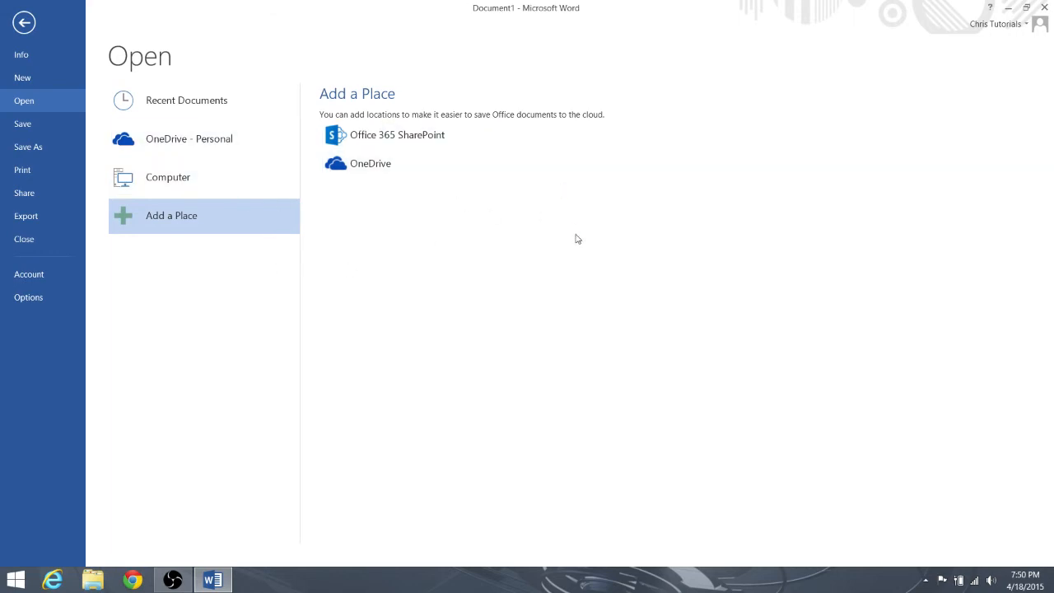
pyautogui.moveTo(217, 131)
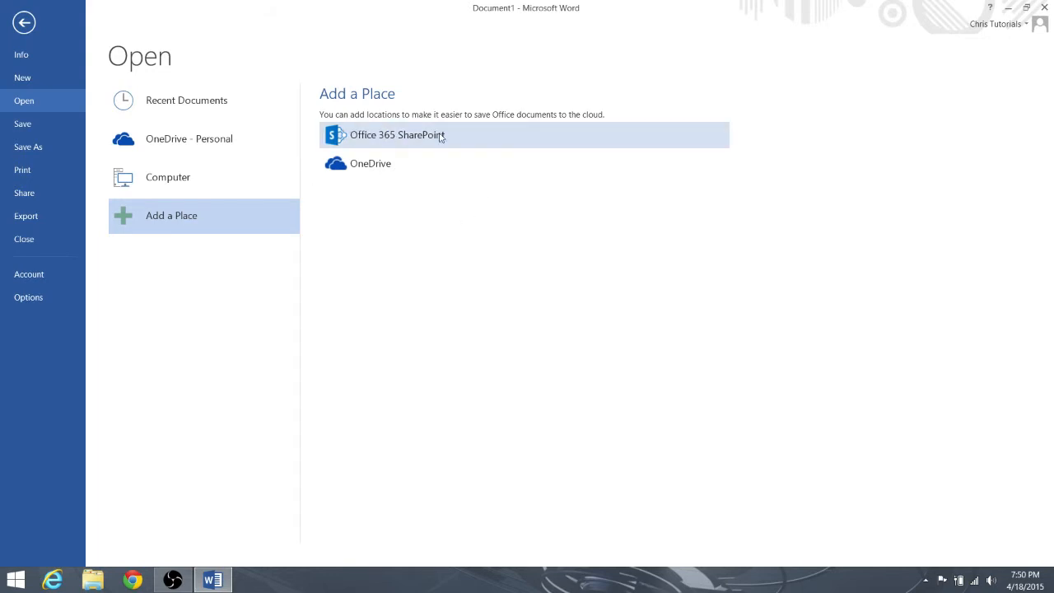
pyautogui.click(397, 135)
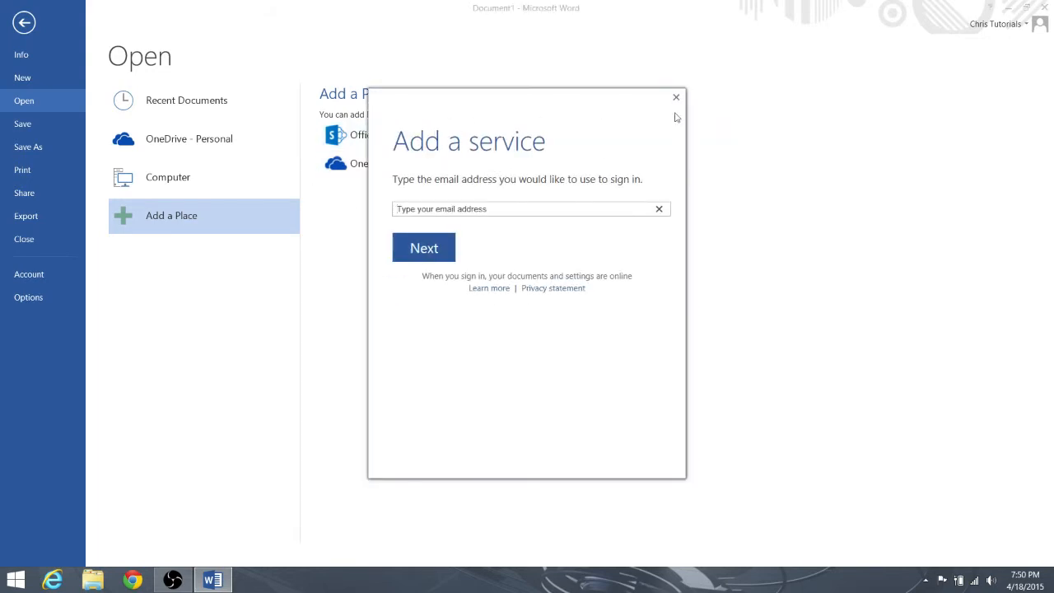
pyautogui.click(675, 97)
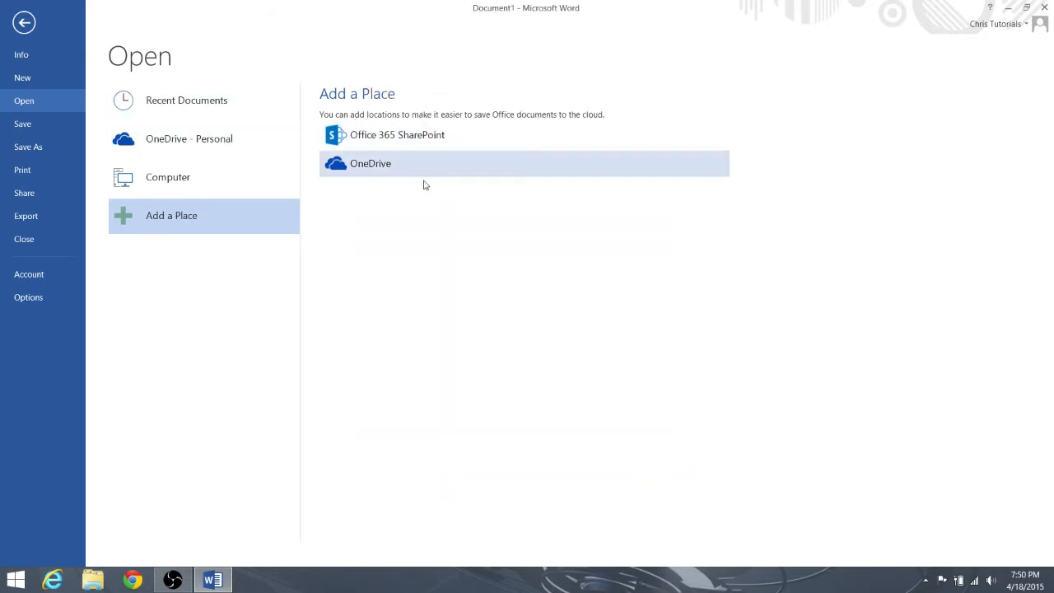
pyautogui.moveTo(398, 135)
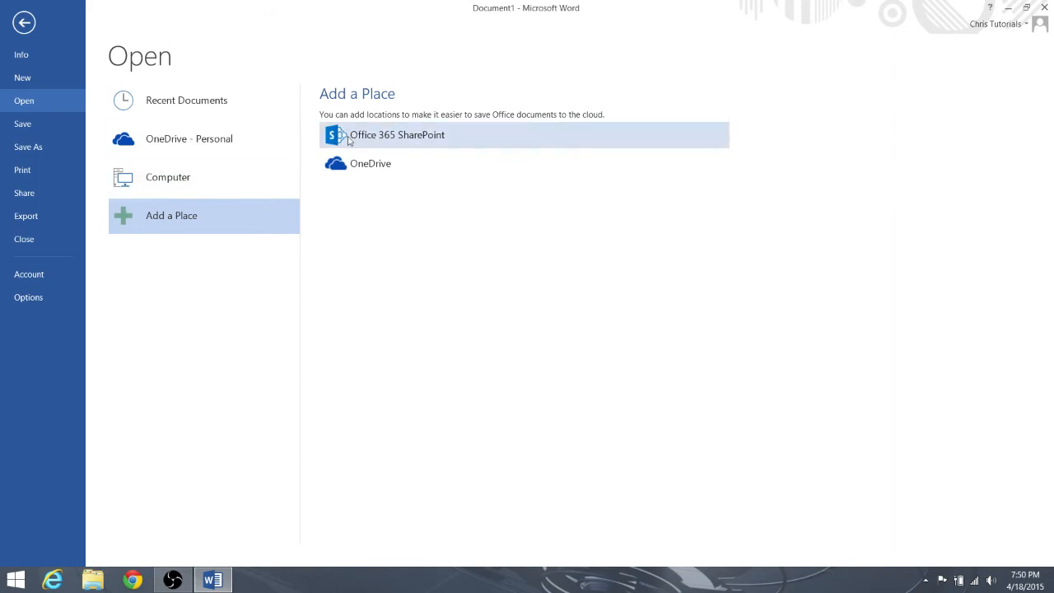
pyautogui.click(168, 178)
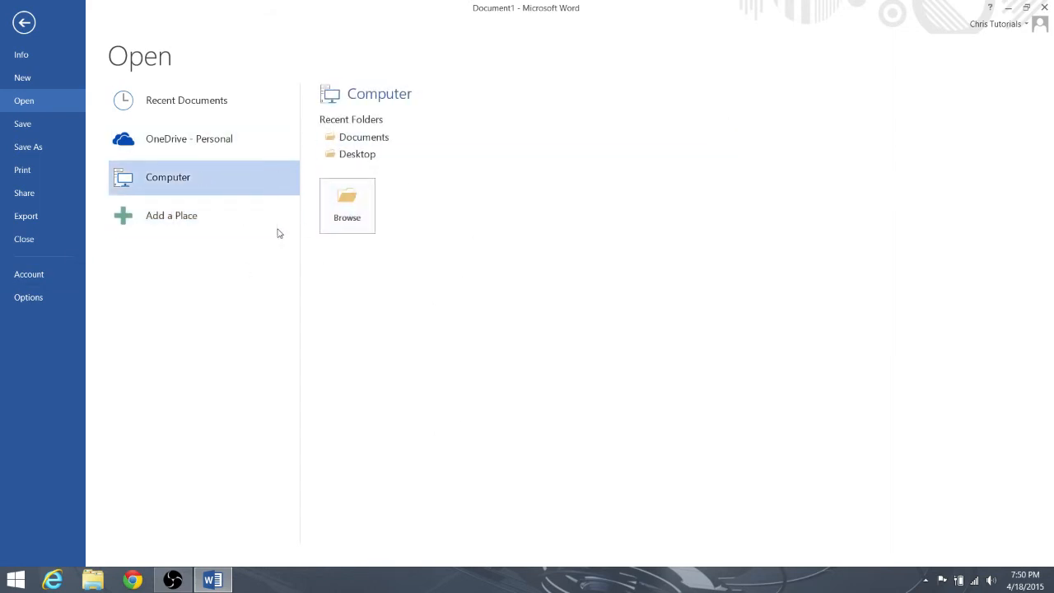
pyautogui.click(188, 139)
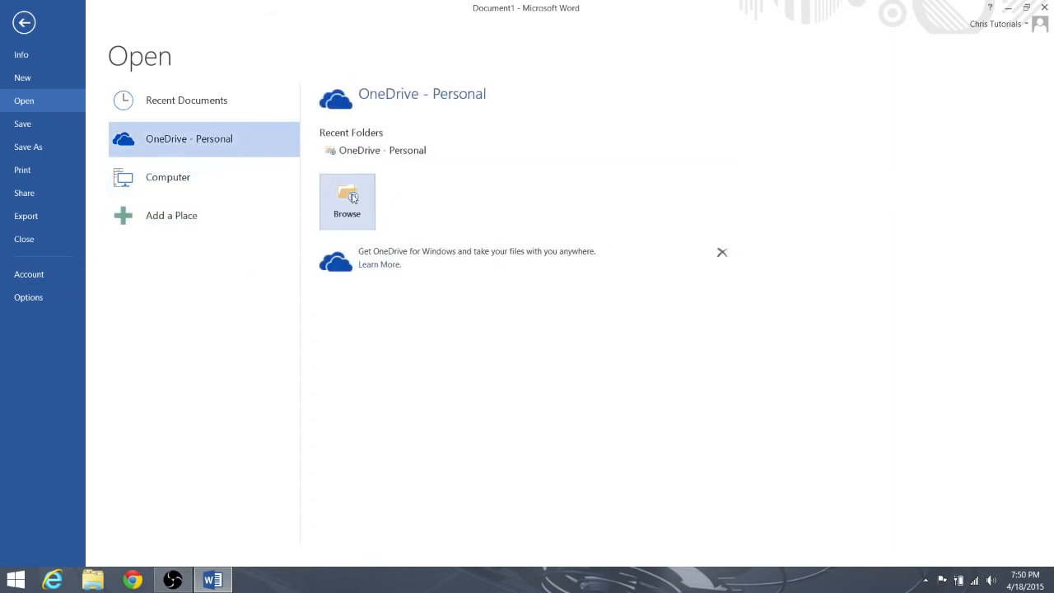
# Open Tutorial series.docx from OneDrive Documents and show its Info page
pyautogui.click(346, 201)
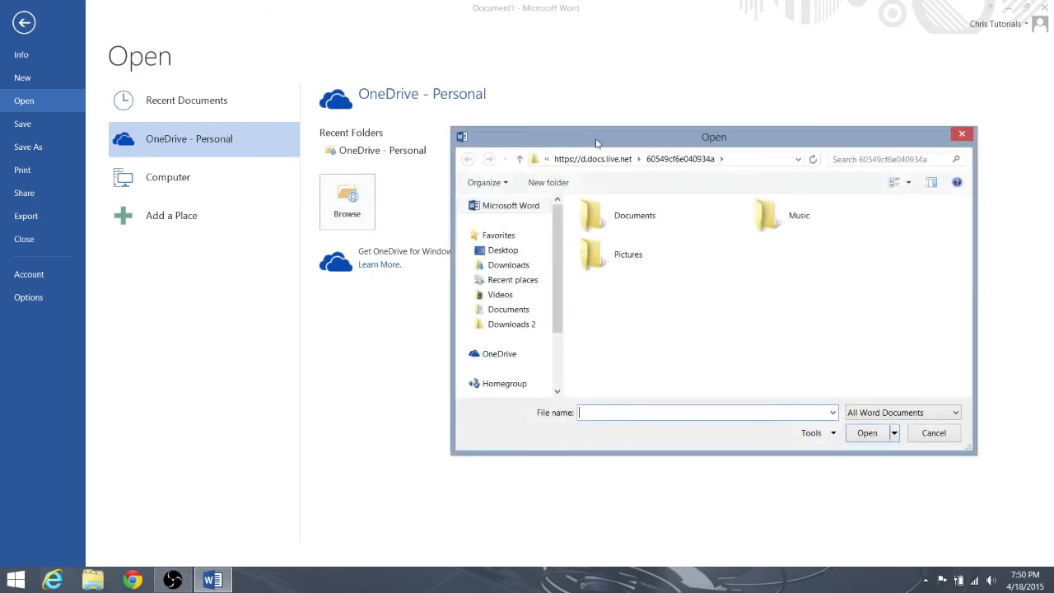
pyautogui.doubleClick(634, 214)
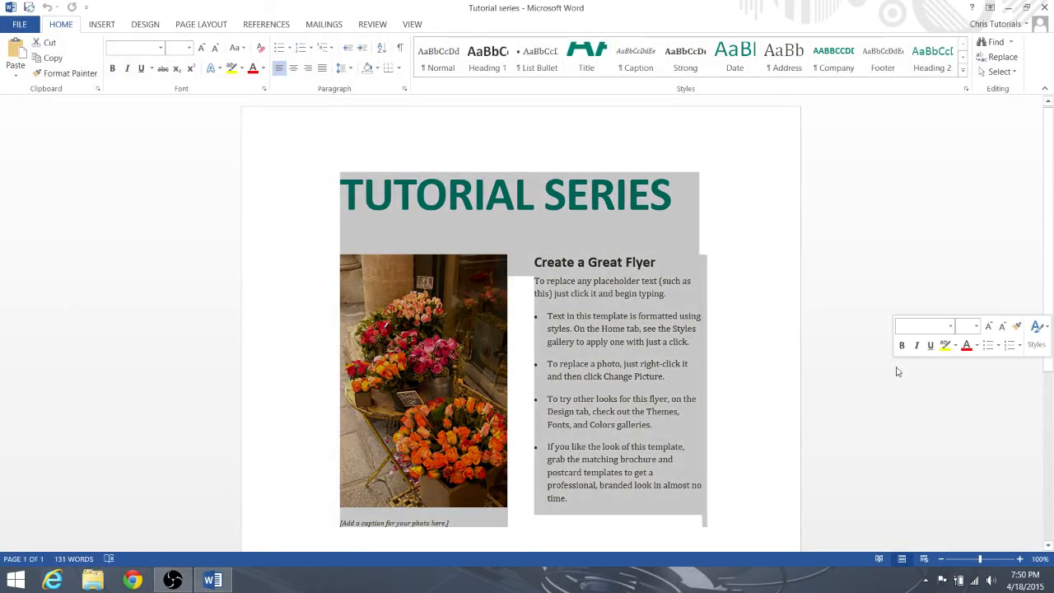
pyautogui.scroll(-3)
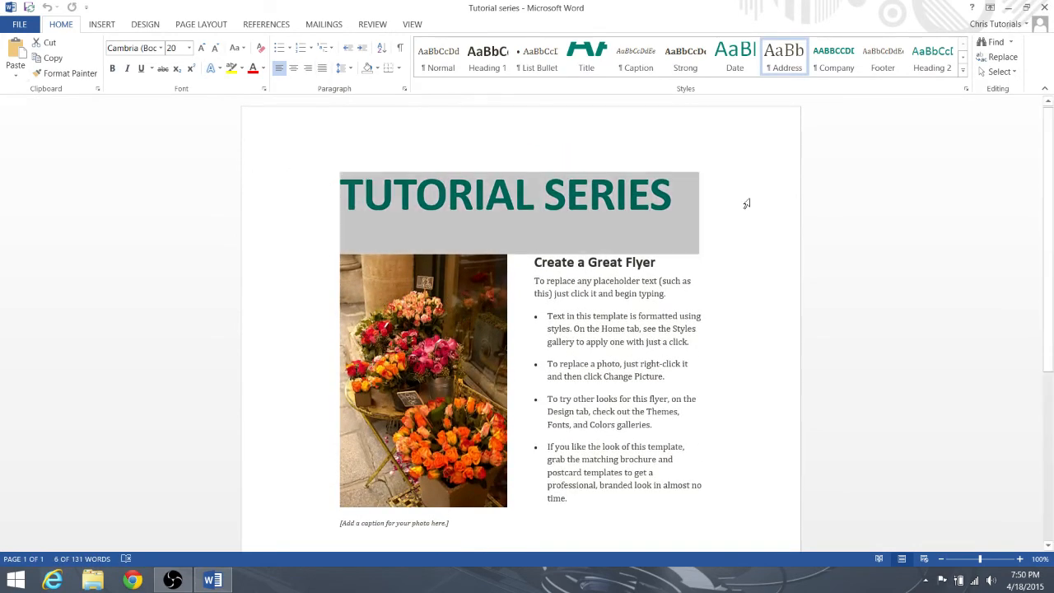
pyautogui.click(20, 24)
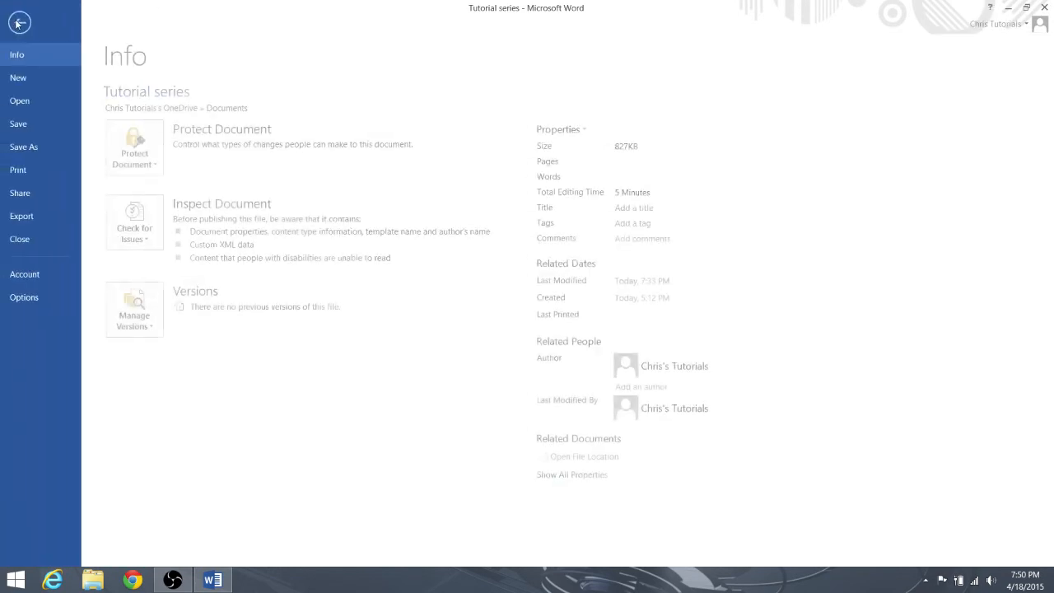
# Return to the flyer, then show Recent Documents listing the OneDrive and local Tutorial series
pyautogui.click(20, 23)
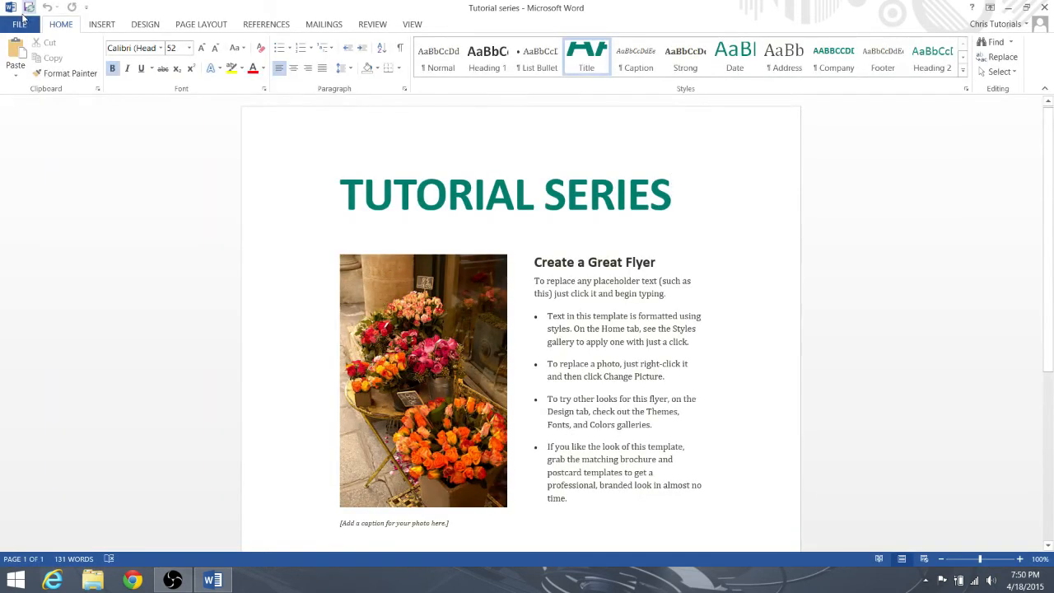
pyautogui.moveTo(26, 6)
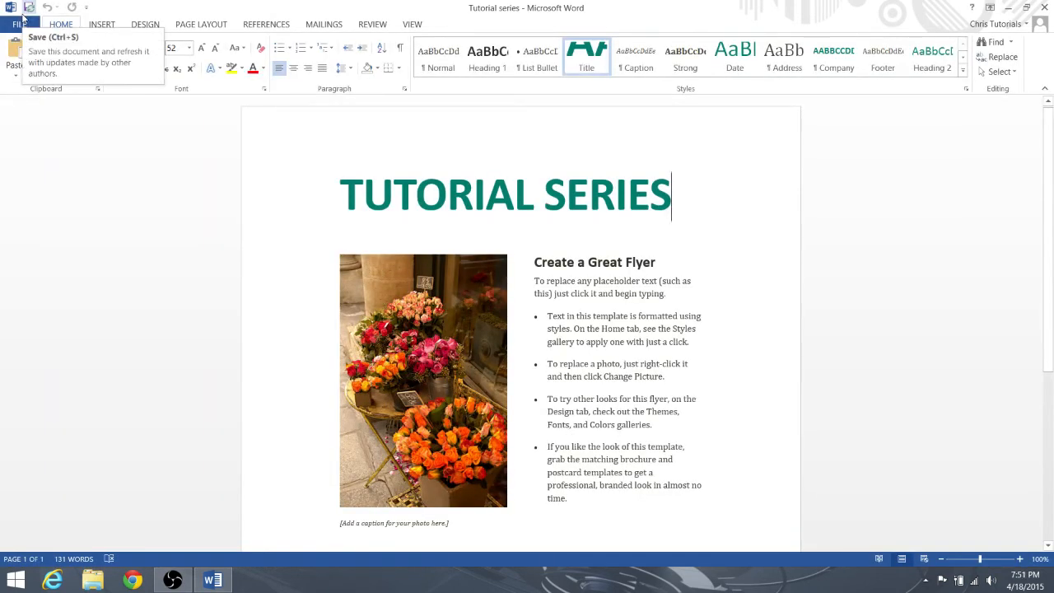
pyautogui.click(15, 15)
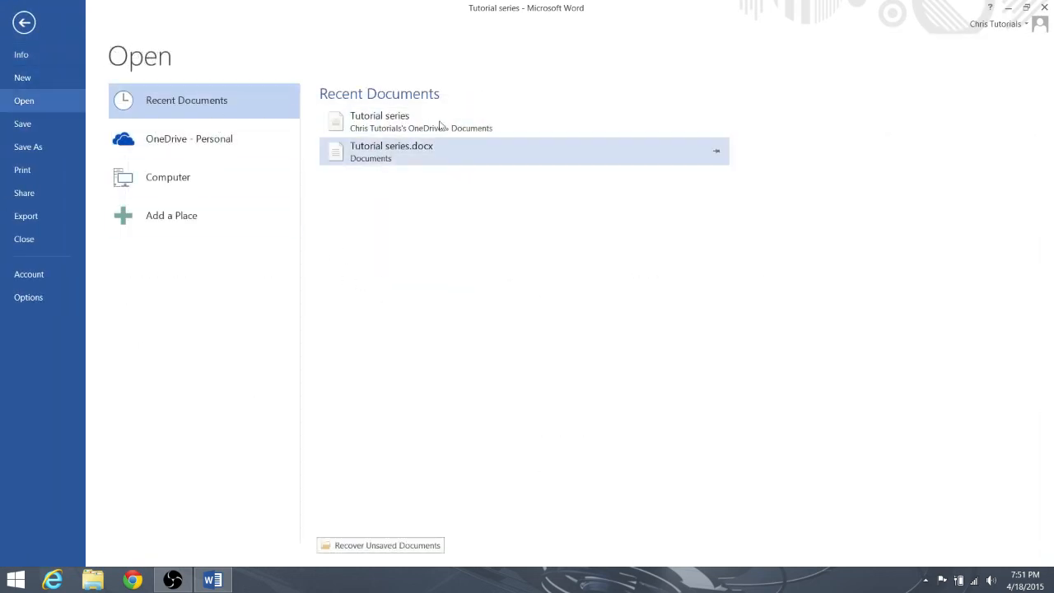
pyautogui.moveTo(395, 159)
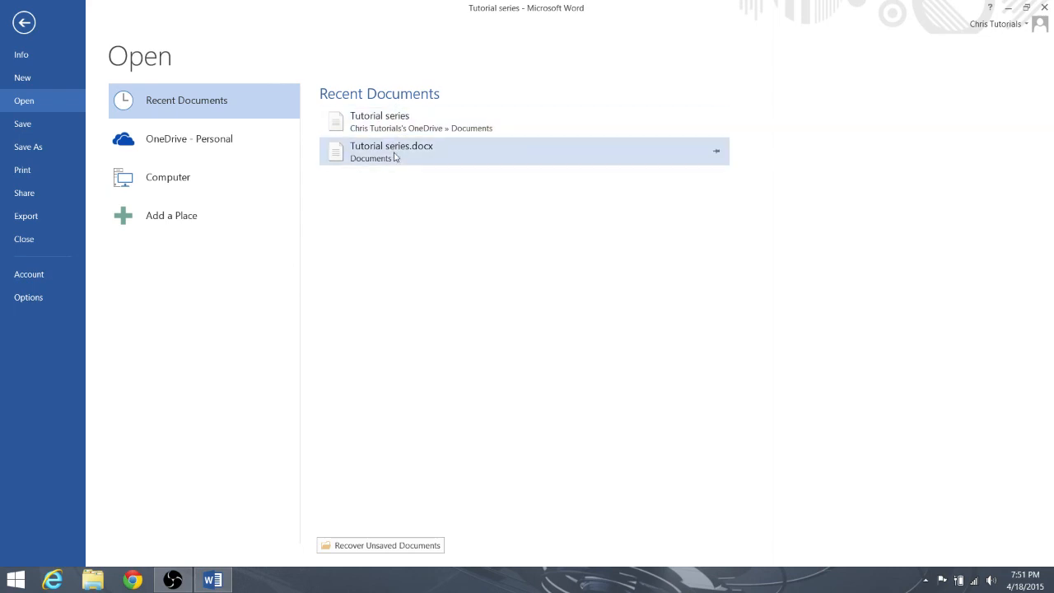
pyautogui.moveTo(395, 151)
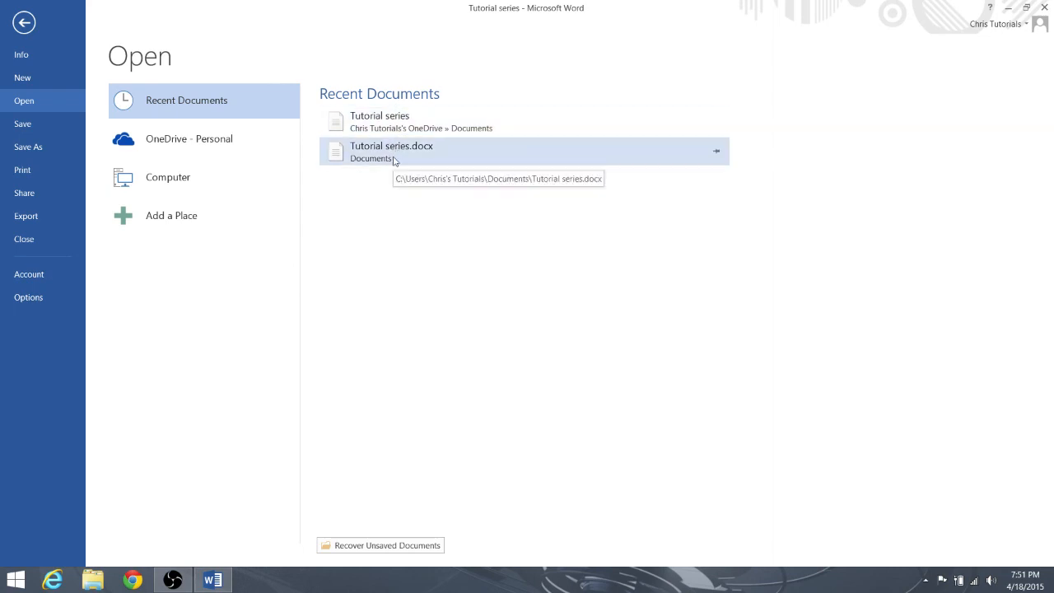
pyautogui.moveTo(384, 151)
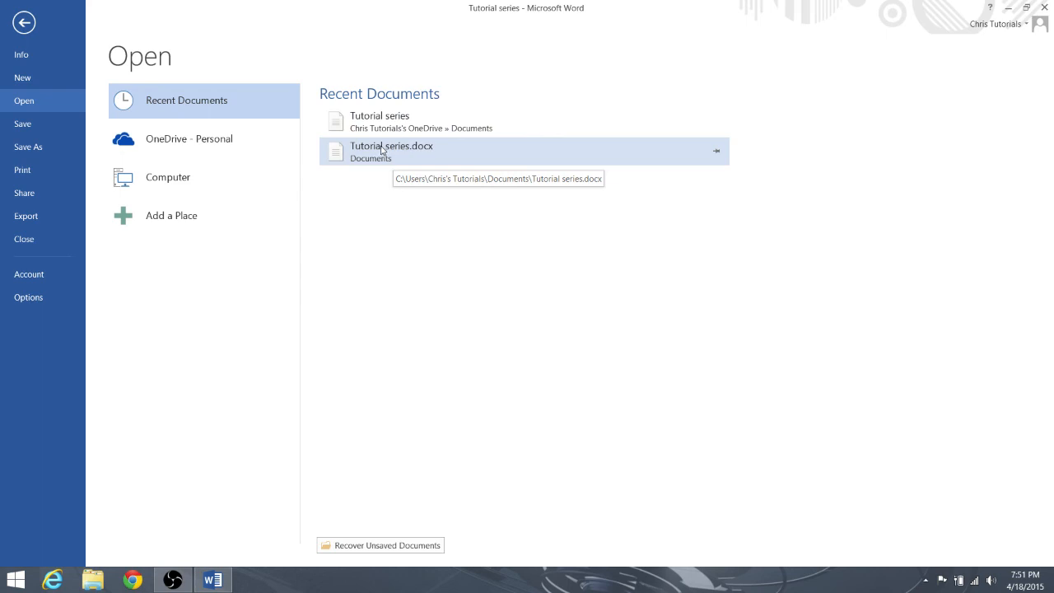
pyautogui.moveTo(399, 181)
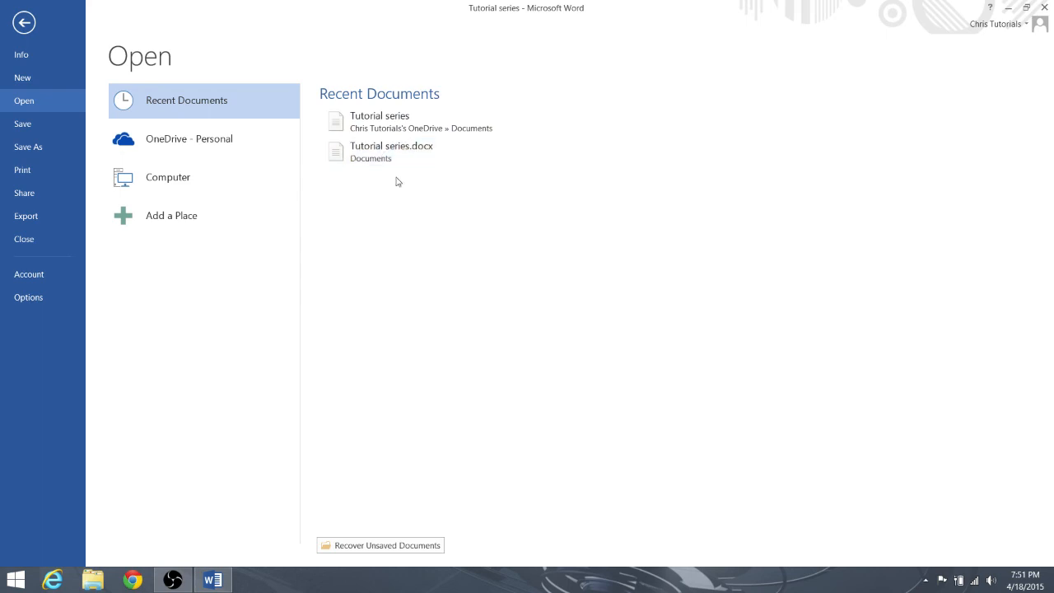